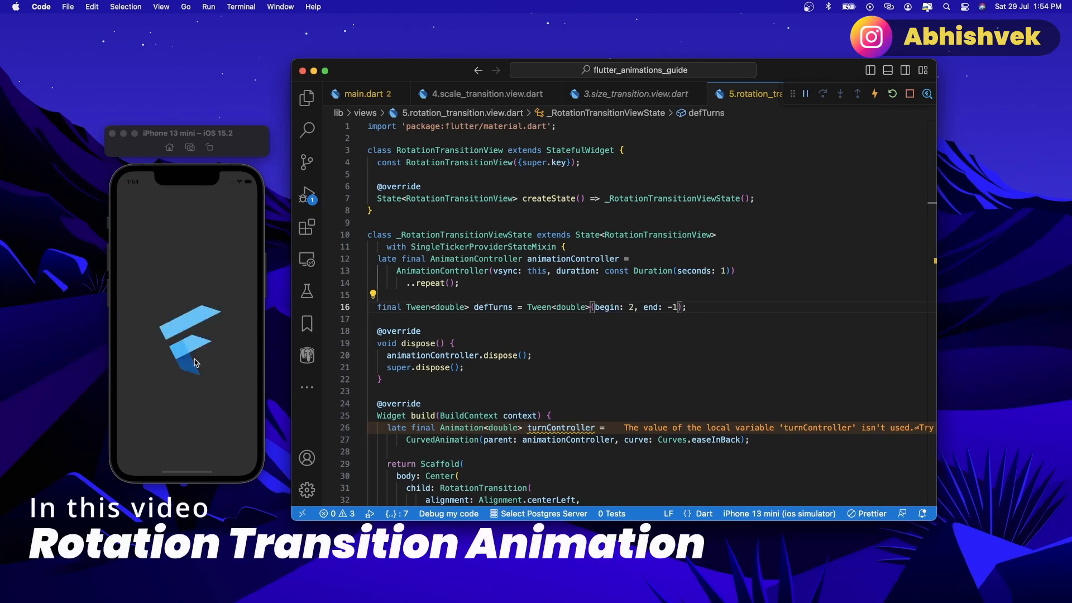
mouse_move(211, 377)
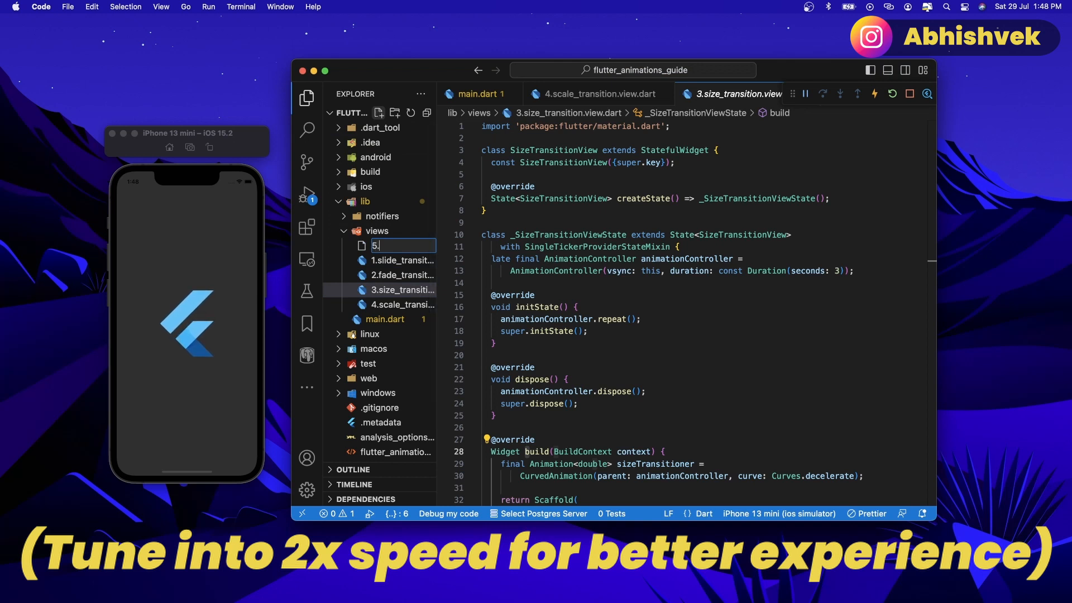
Name the new file 5.rotation_transition.view.dart and have it open empty in the editor.
type("rotation_")
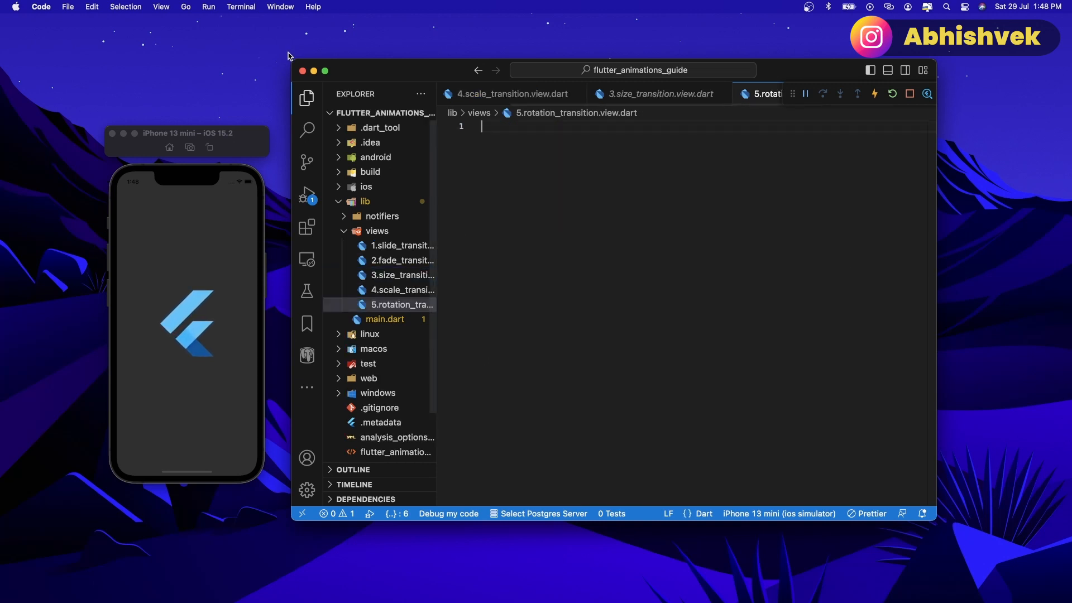
left_click(306, 98)
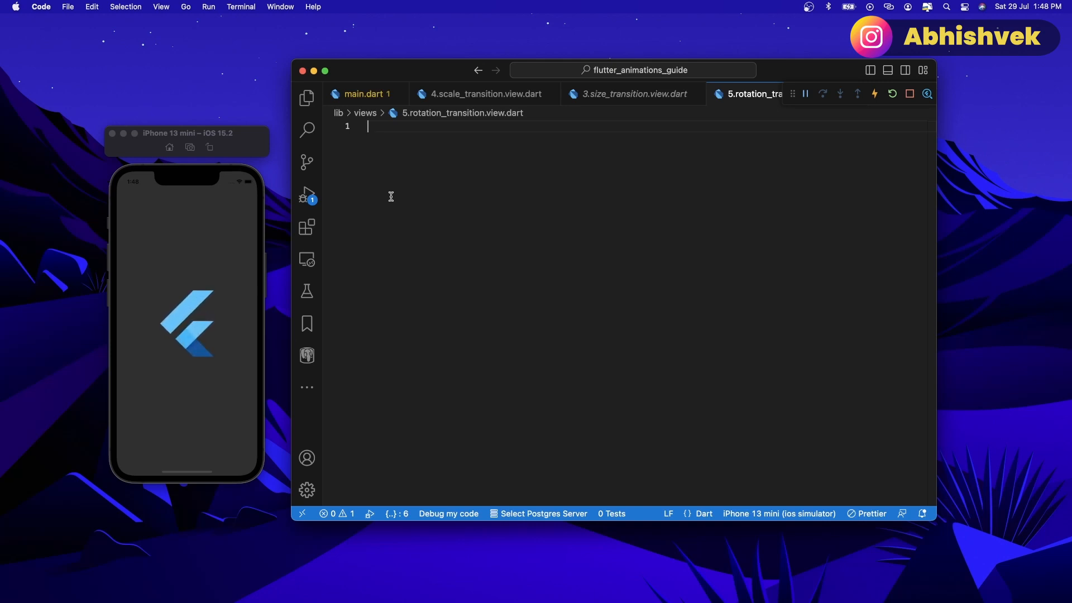
Create the RotationTransitionView stateful widget (stl snippet) with SingleTickerProviderStateMixin.
type("stl")
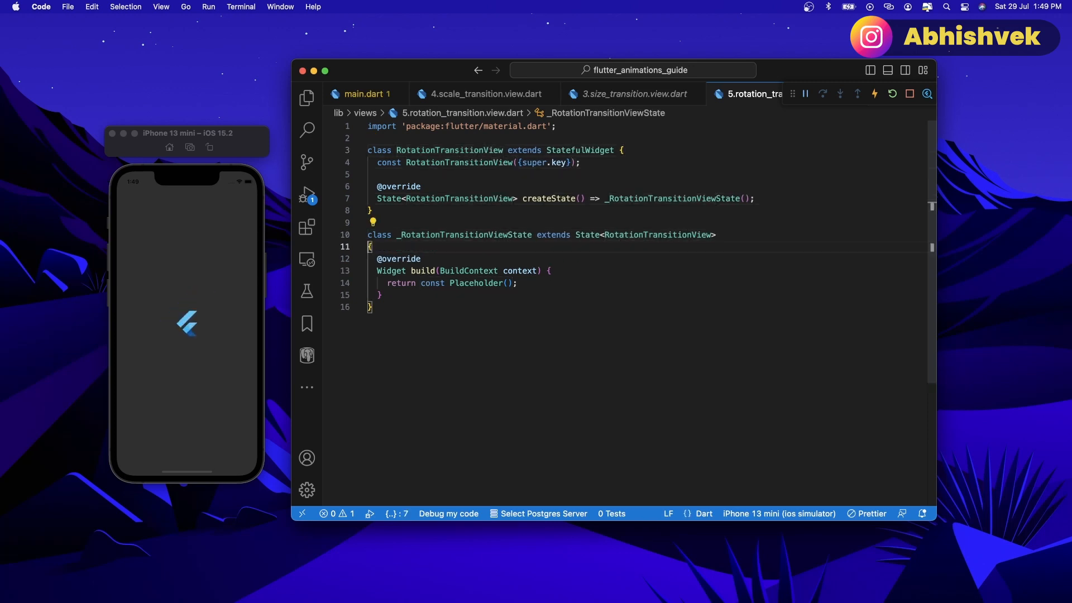
type("with Sin")
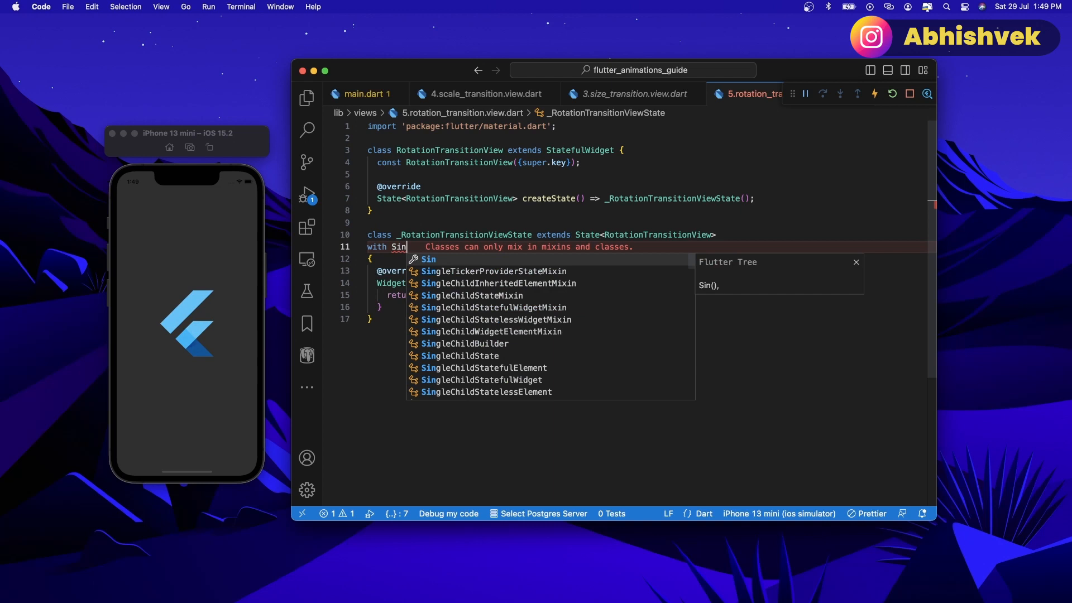
left_click(496, 270)
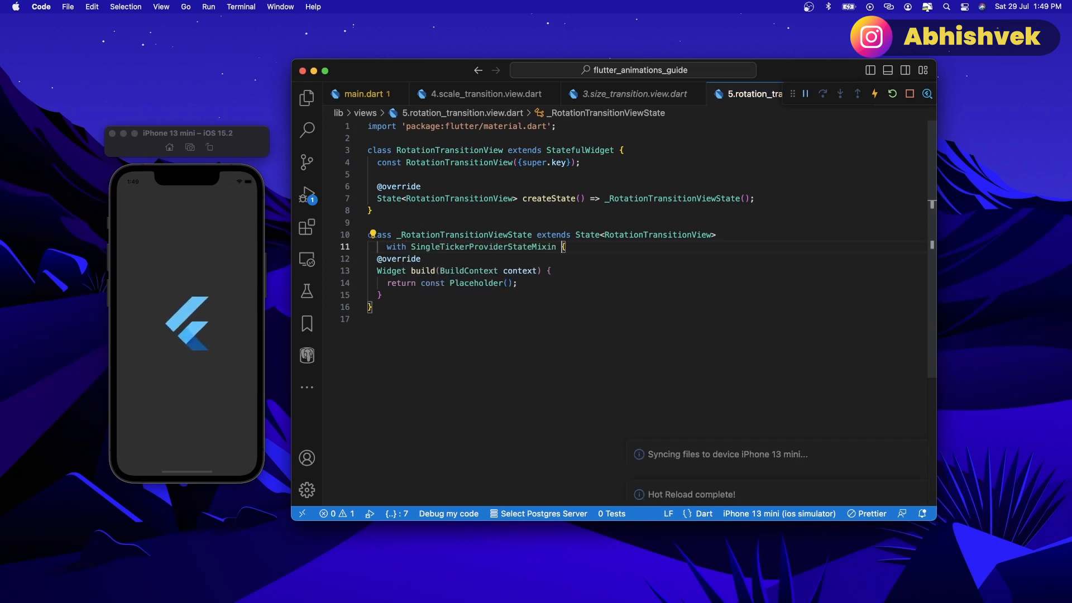
Declare late final AnimationController animationController = AnimationController(vsync:).
type("final")
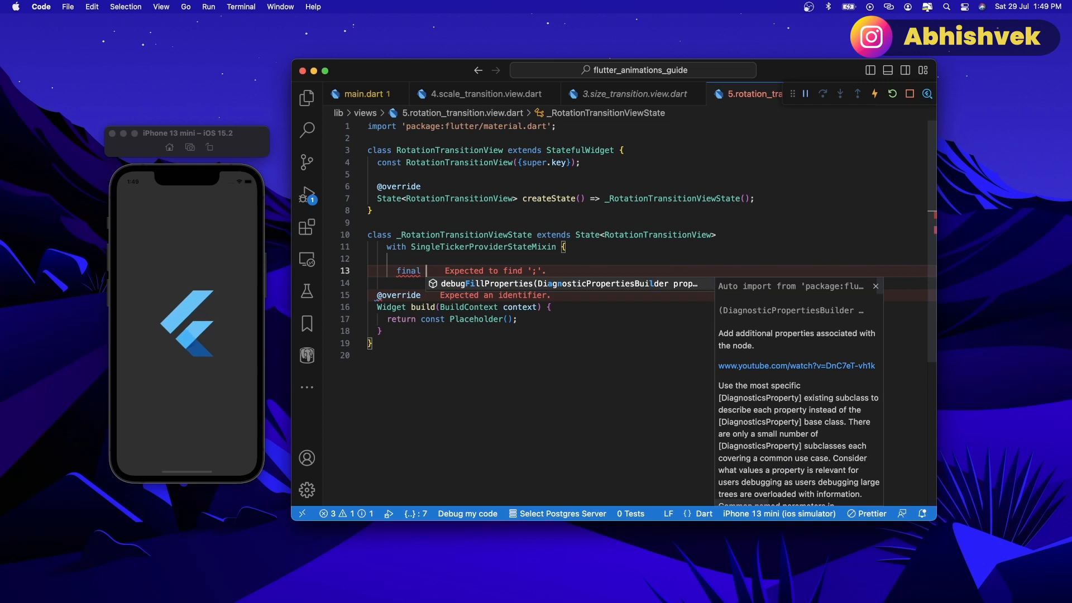
type("Anima")
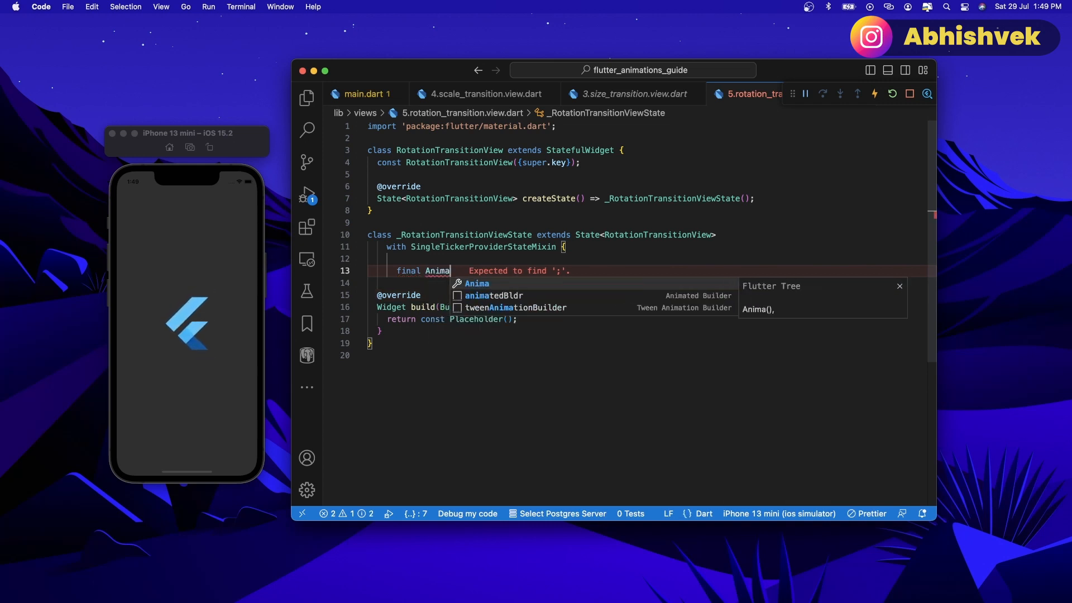
type("tion")
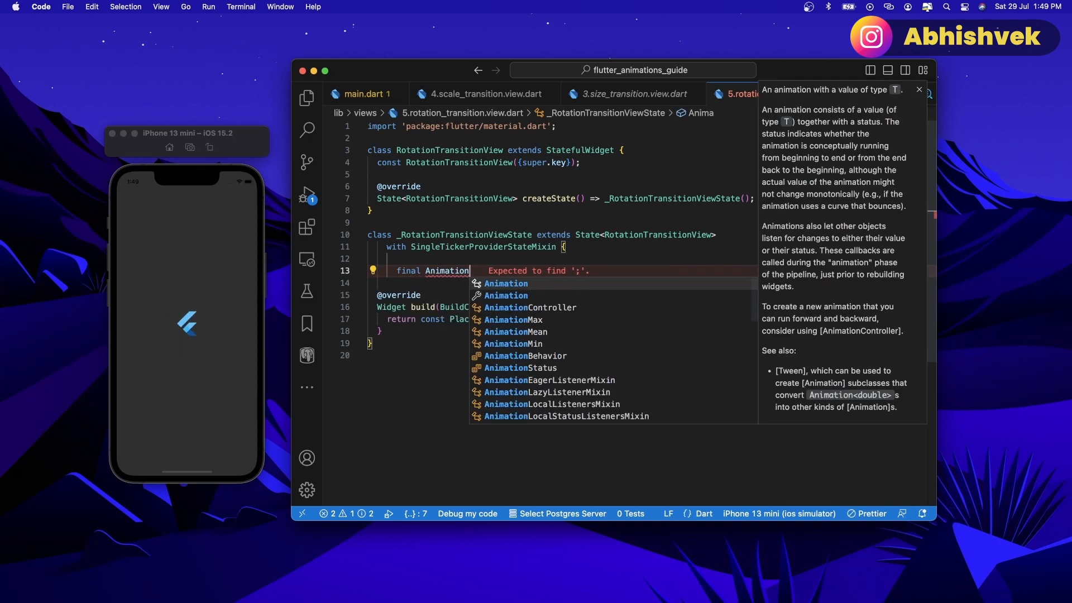
type("Controller animationController =")
type("AnimationController(vsync: vsync);")
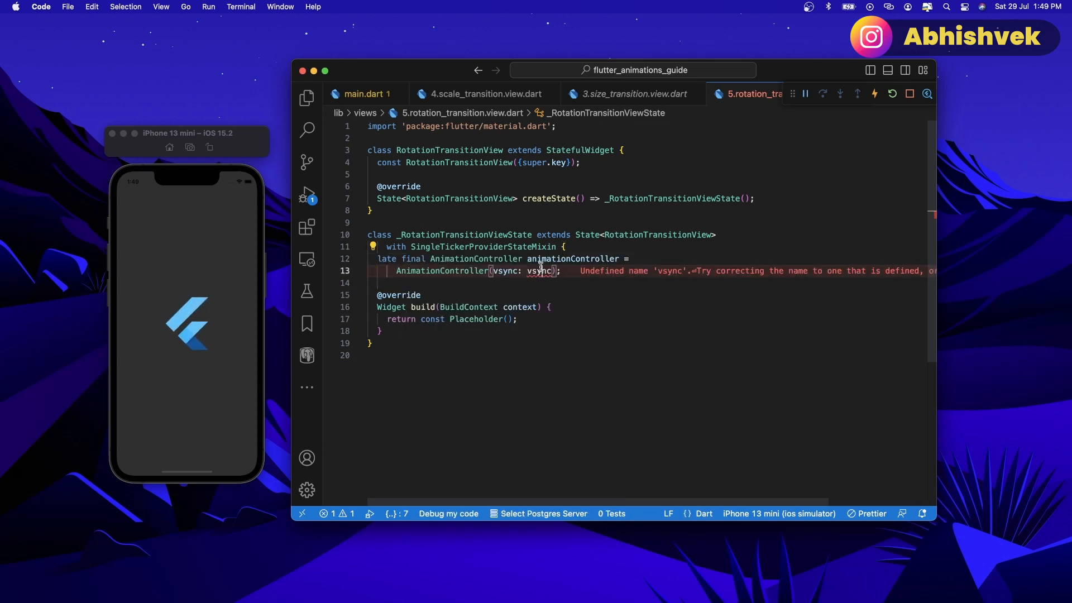
Give the controller vsync: this, a const 3-second Duration, and ..repeat().
type("this,duration: Duration(seconds:")
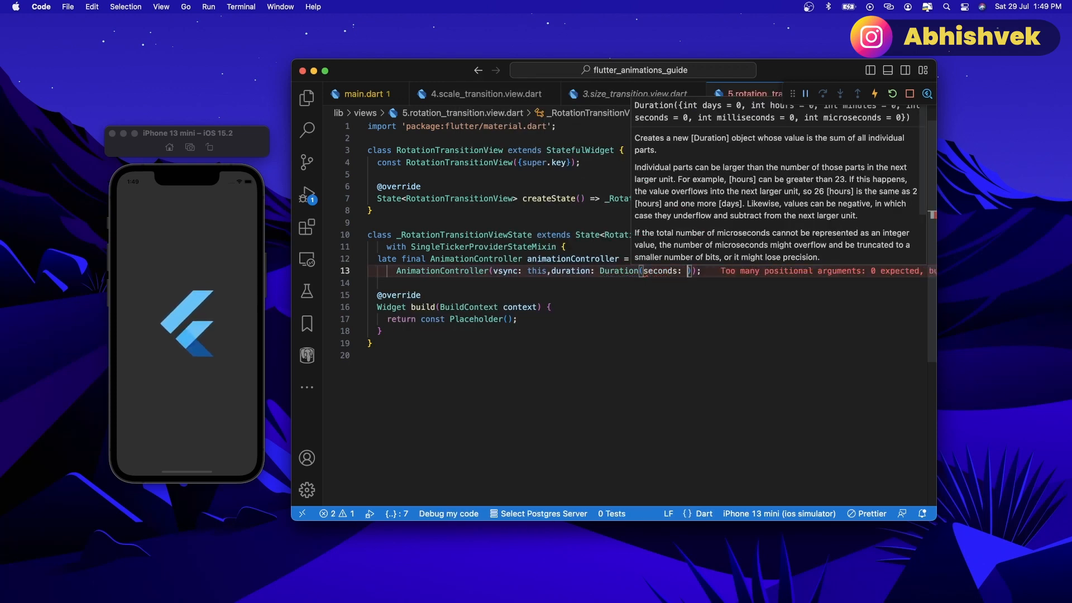
type("3")
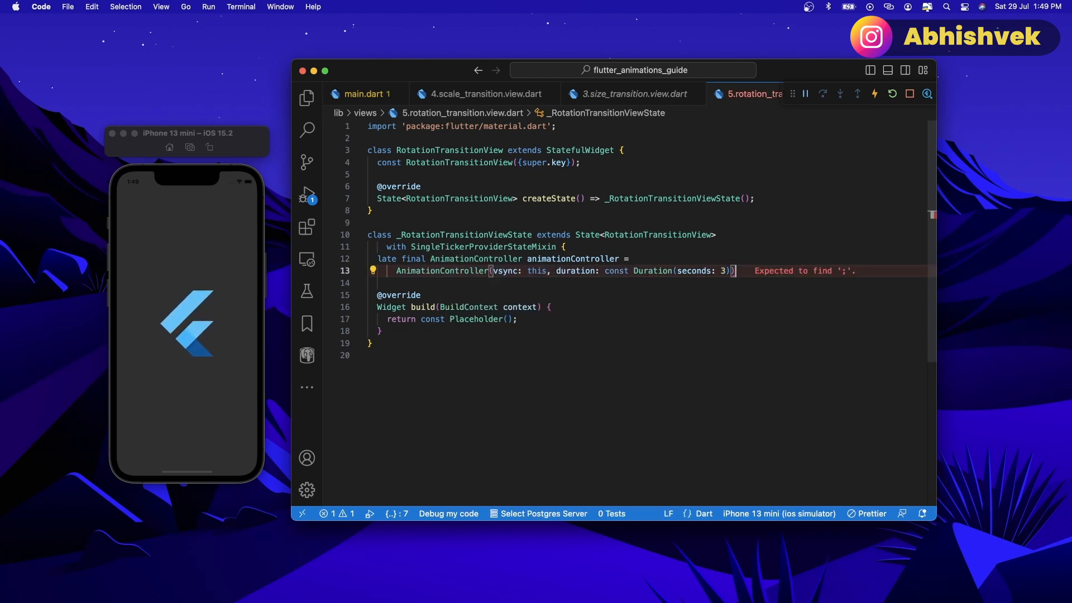
type("..repeat()")
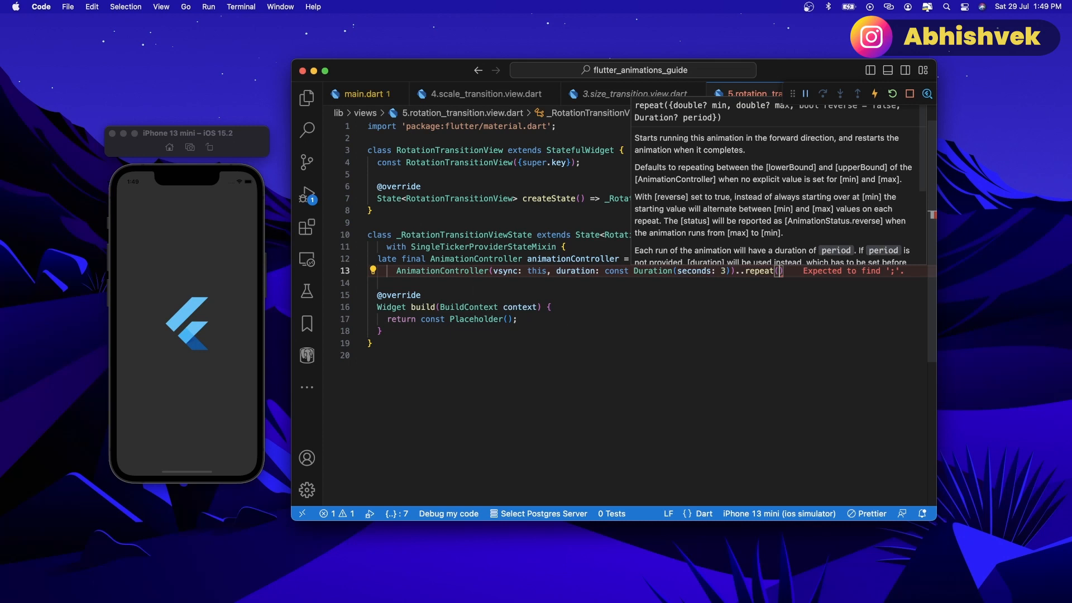
Add a dispose override that calls animationController.dispose().
type("dis")
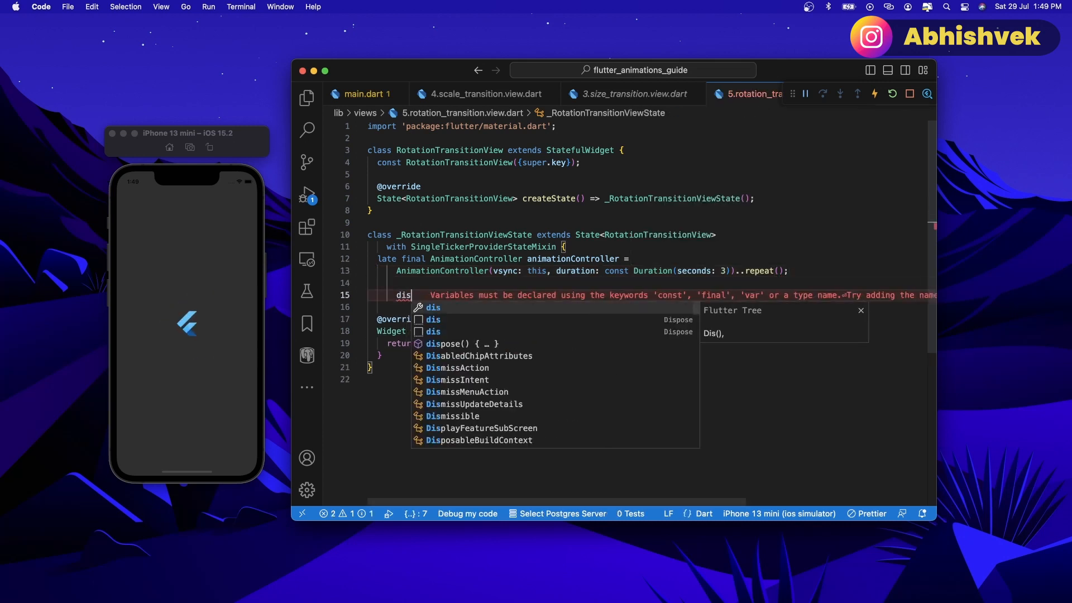
left_click(443, 343)
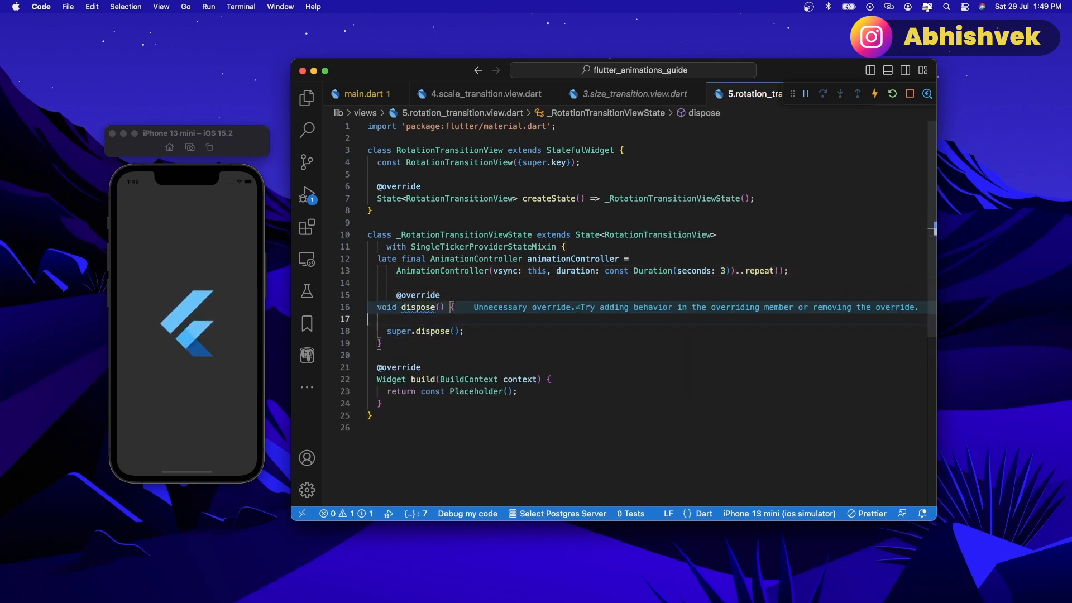
type("animationController.di")
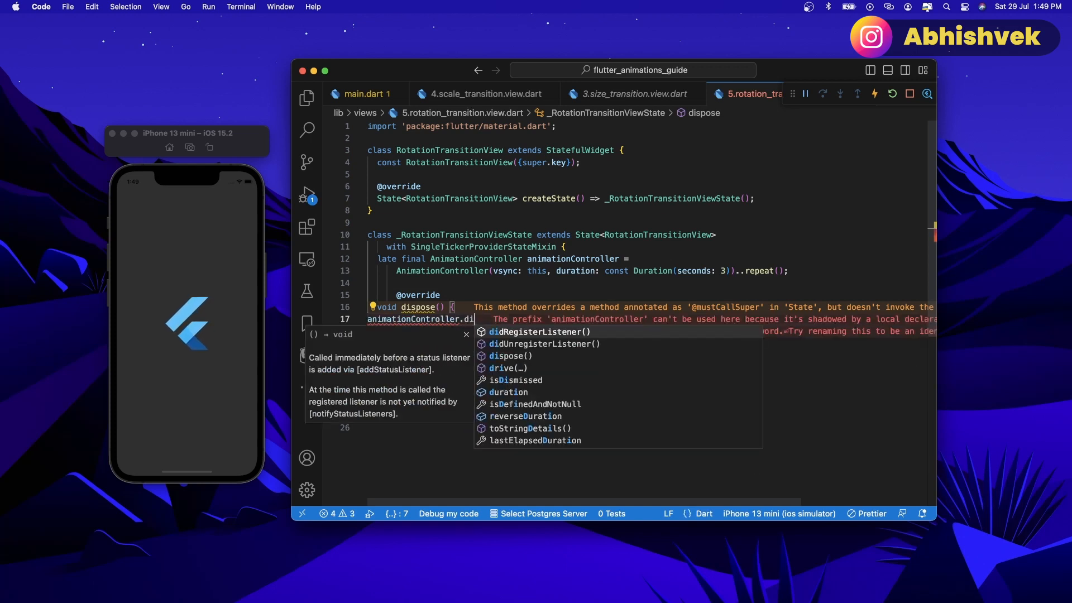
left_click(509, 355)
type("super.dispose();")
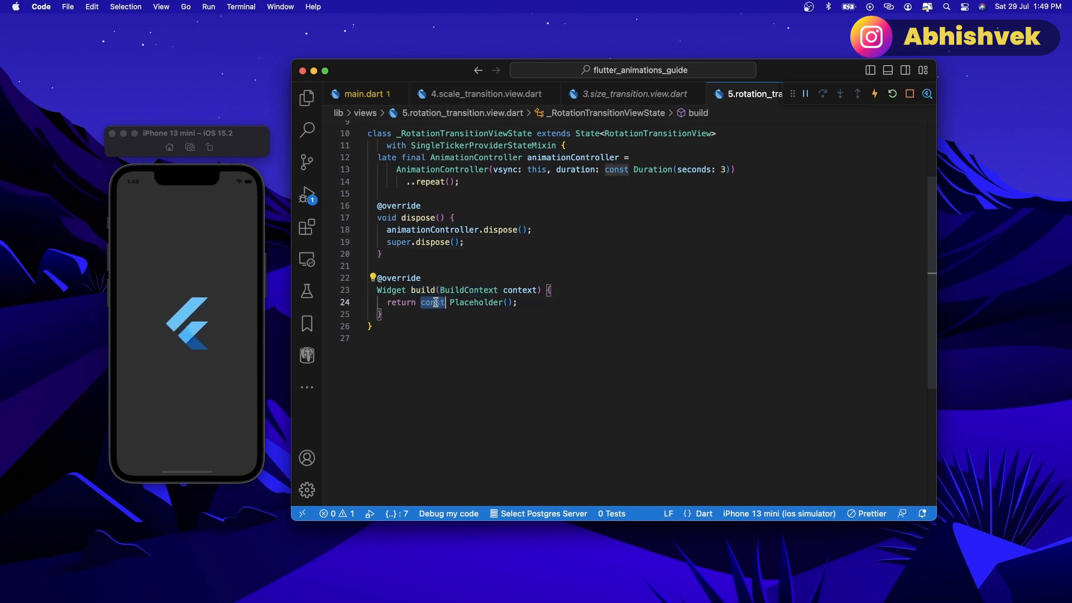
Return a Scaffold from build and start declaring late final Animation<double> turnController.
type("Scaffold()")
type("body: ,")
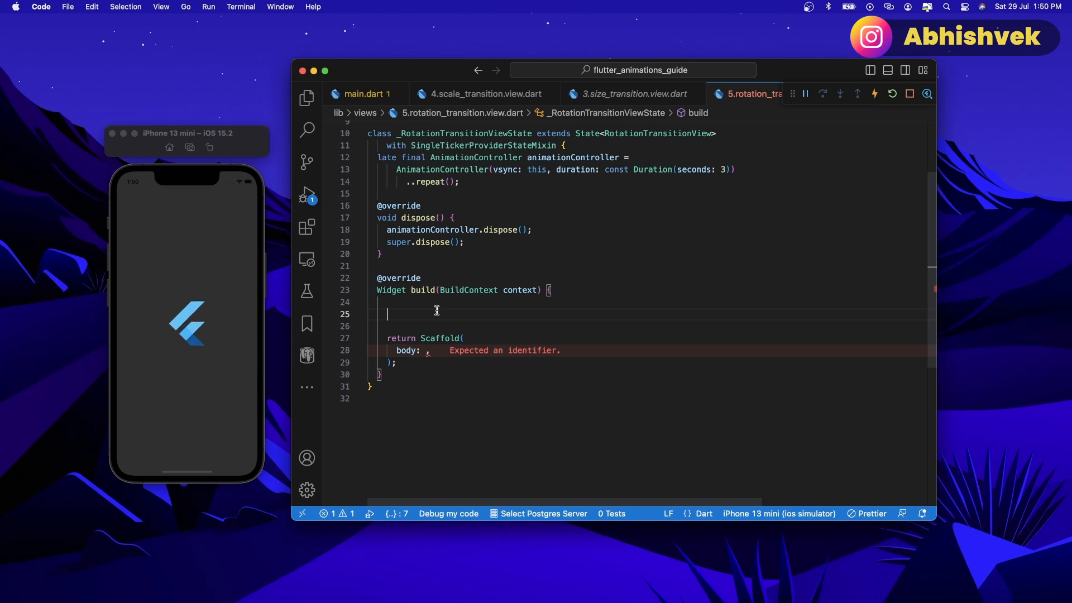
type("late final Animation<double>")
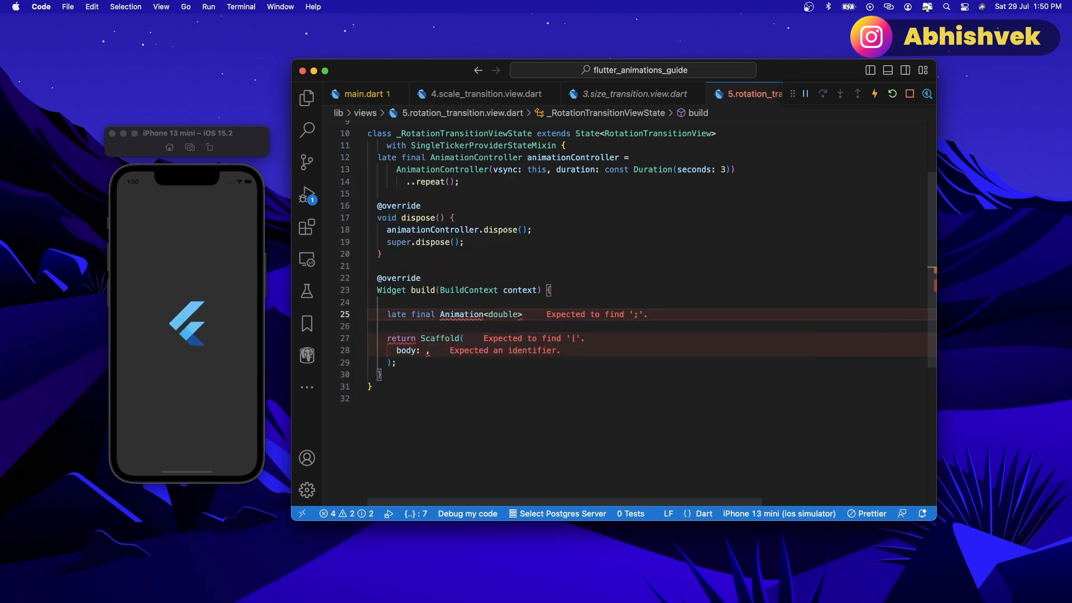
type("turnController = A")
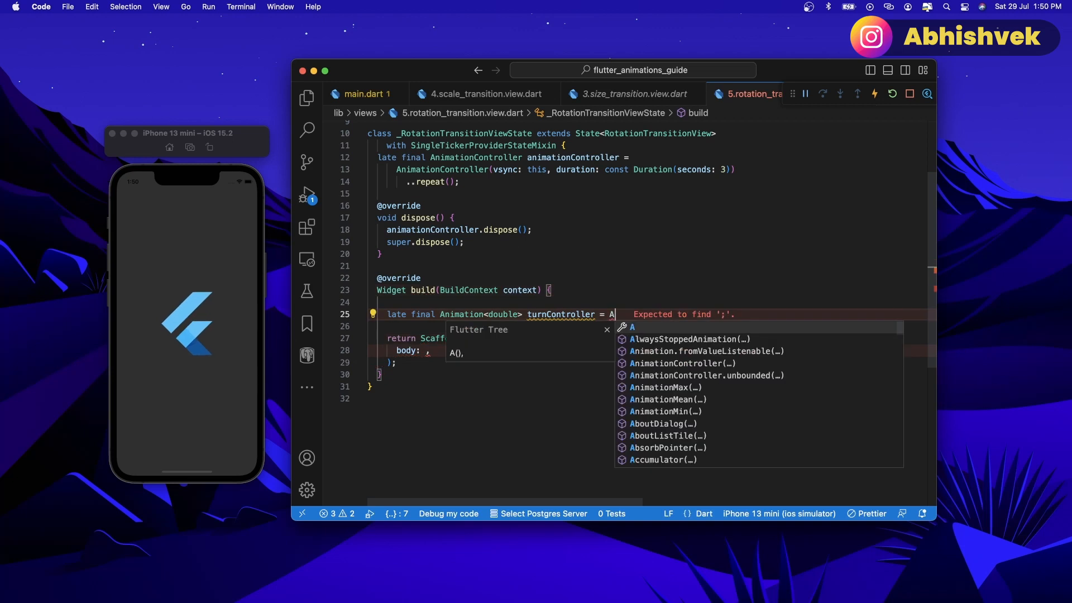
Set turnController to CurvedAnimation(parent: animationController, curve: Curves.easeInBack).
type("CurvedAnimation(parent: parent, curve: curve);")
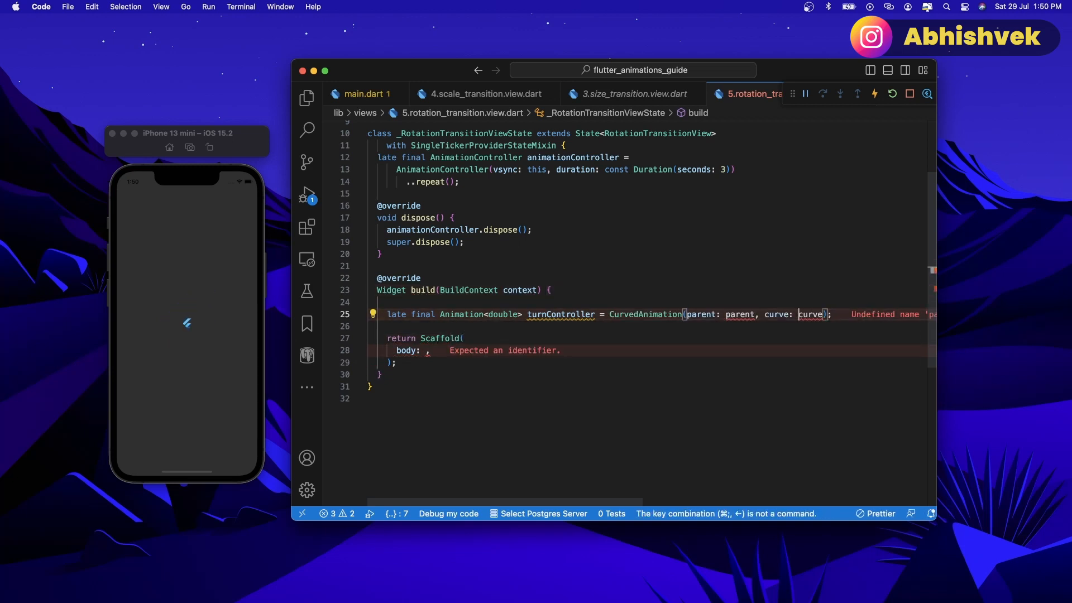
type("ationController")
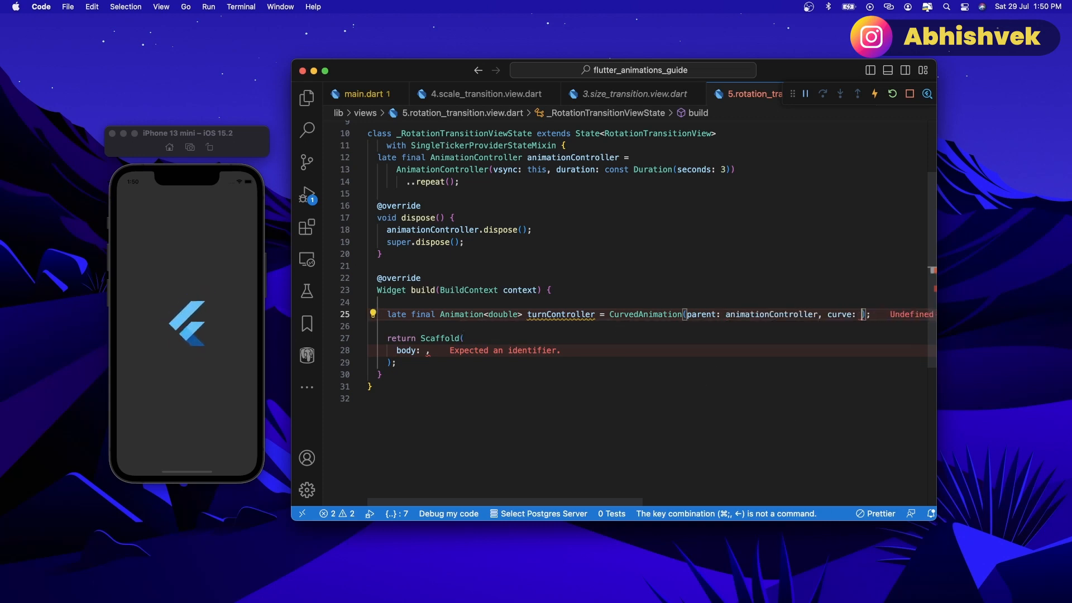
type("Cuv")
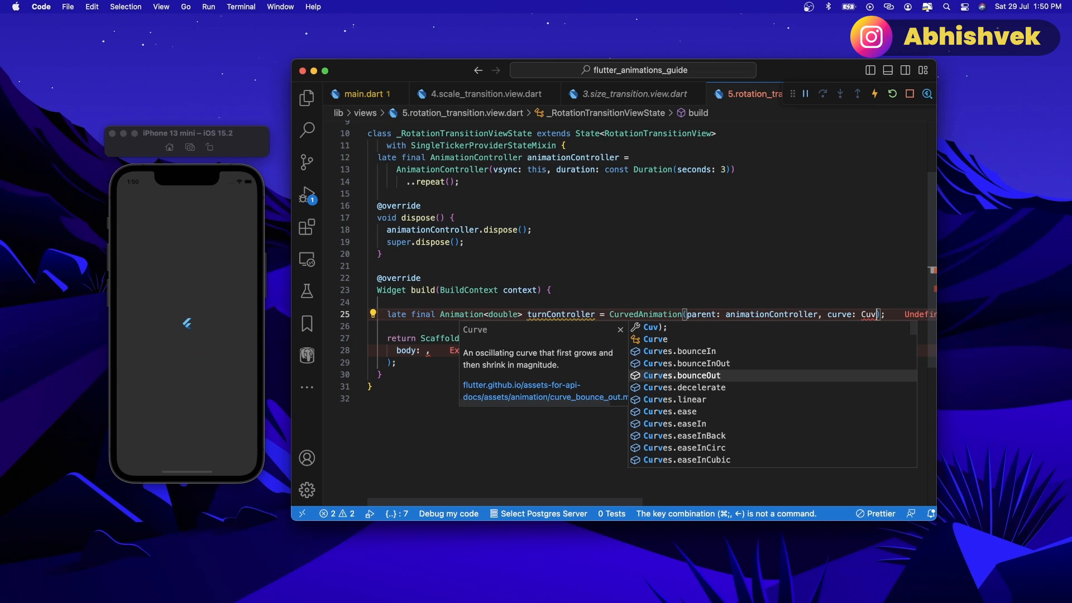
left_click(684, 436)
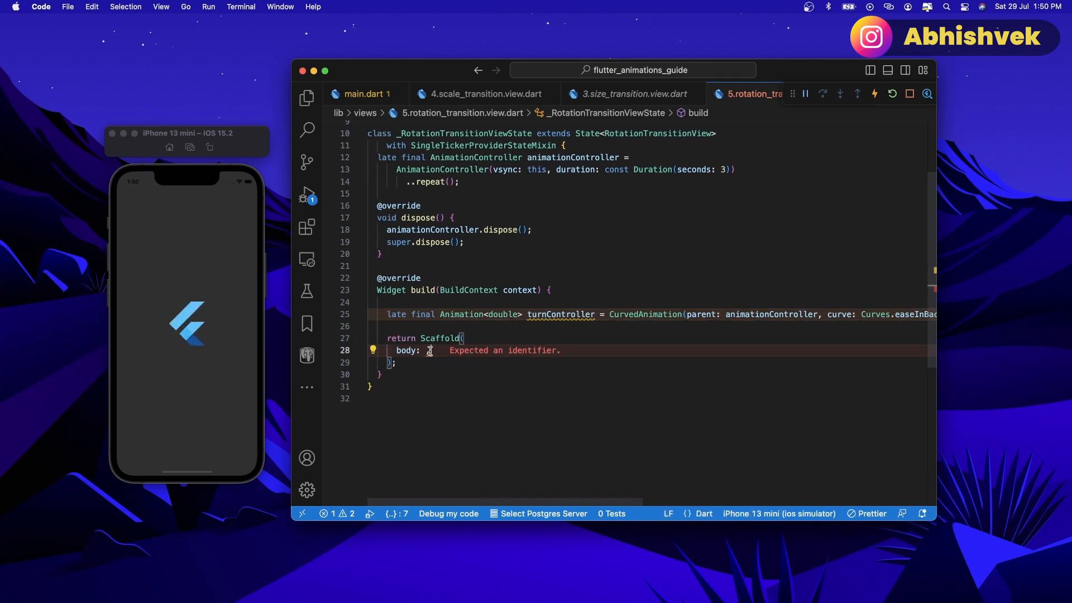
Make the Scaffold body a Center with RotationTransition(turns: turnController, child: const FlutterLogo(size: 200)).
type("Center(child: ),")
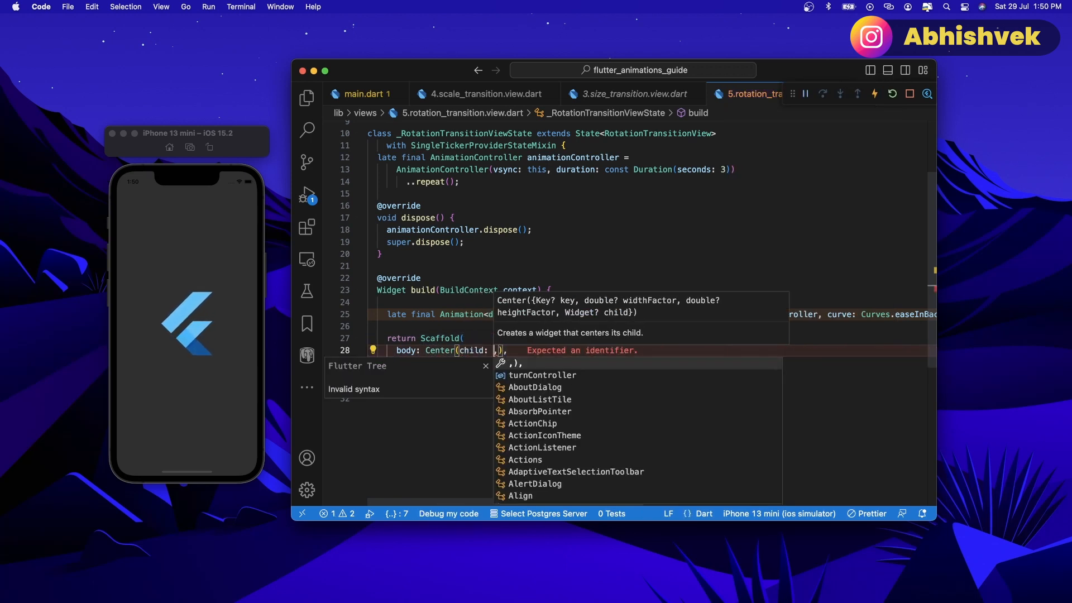
type("RotationTransition(turns: turns")
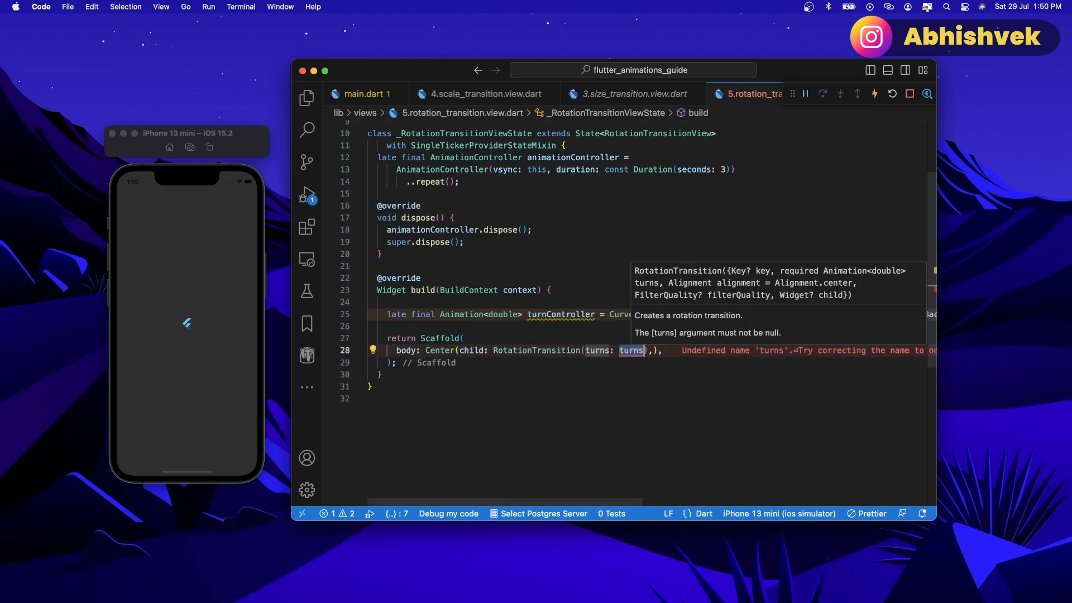
type("ru")
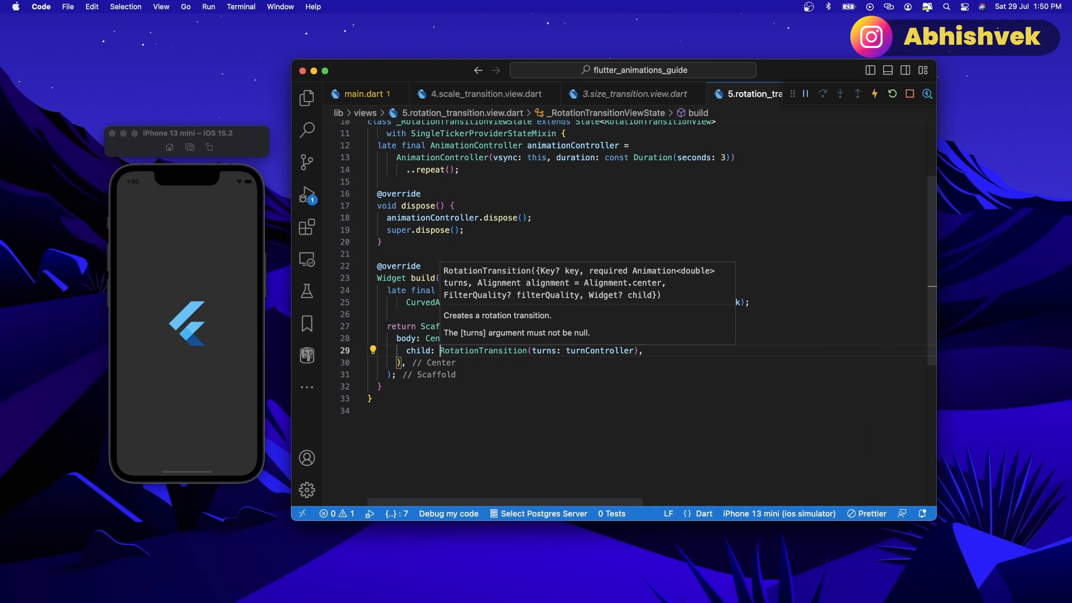
type("c")
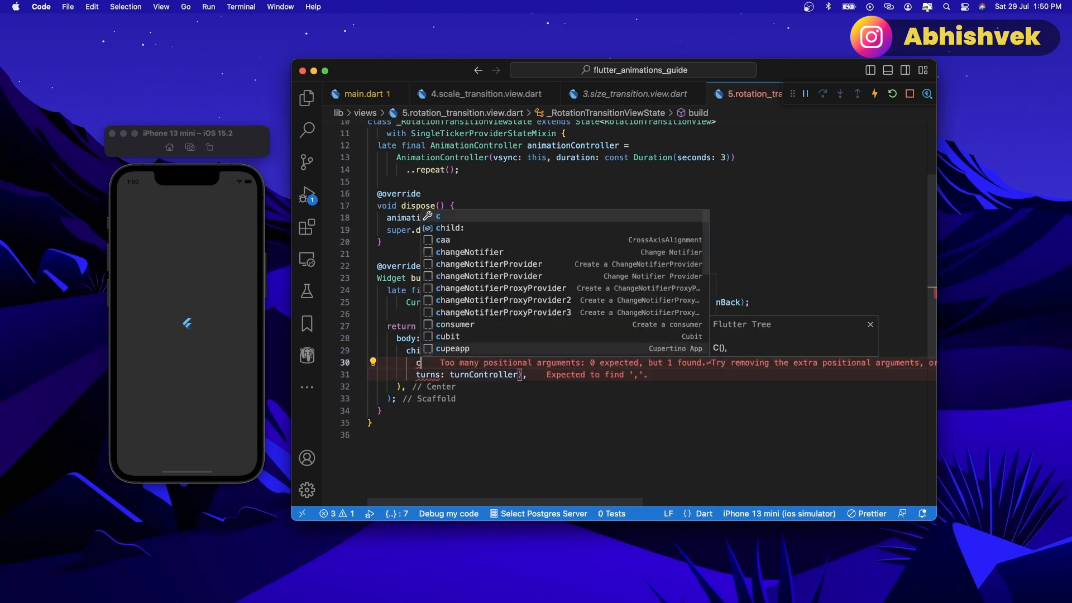
type("Fl")
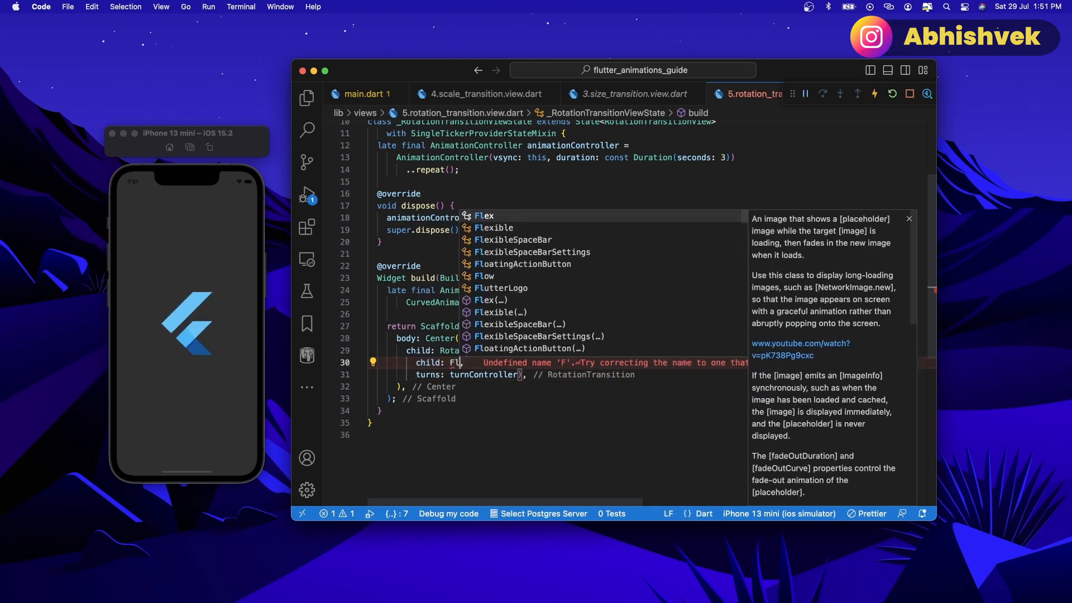
type("utterLogo(size: 200,),")
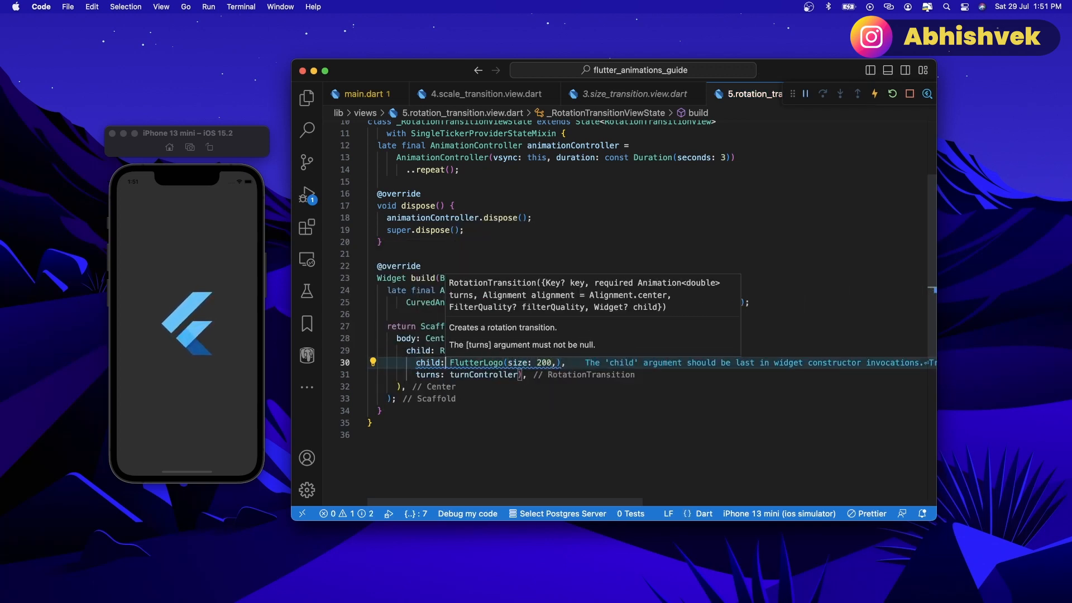
type("const")
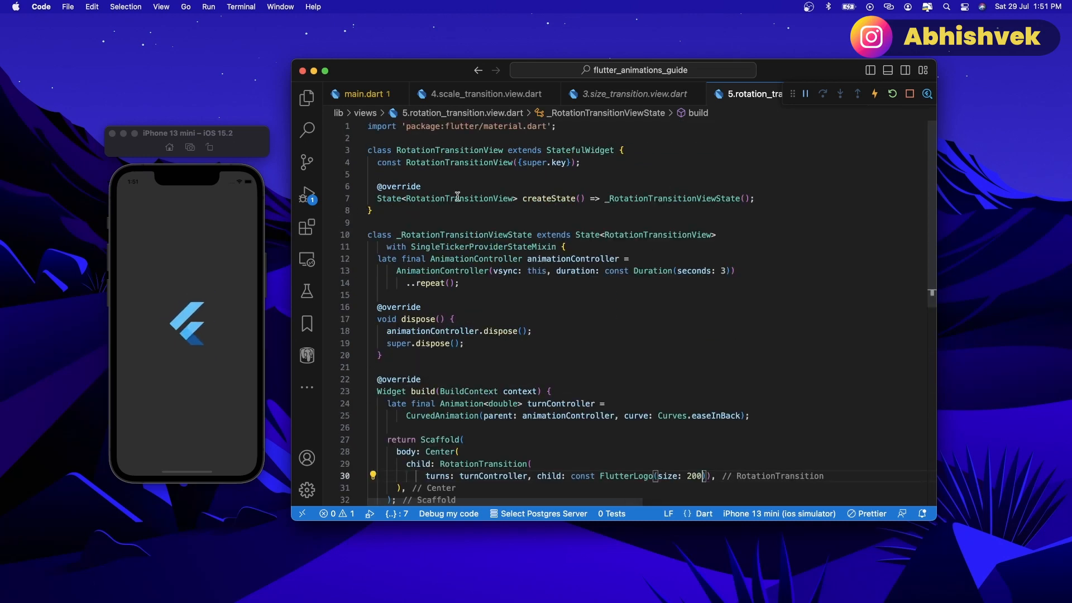
Quick-fix import RotationTransitionView into main.dart as home, then return to the view file.
left_click(366, 93)
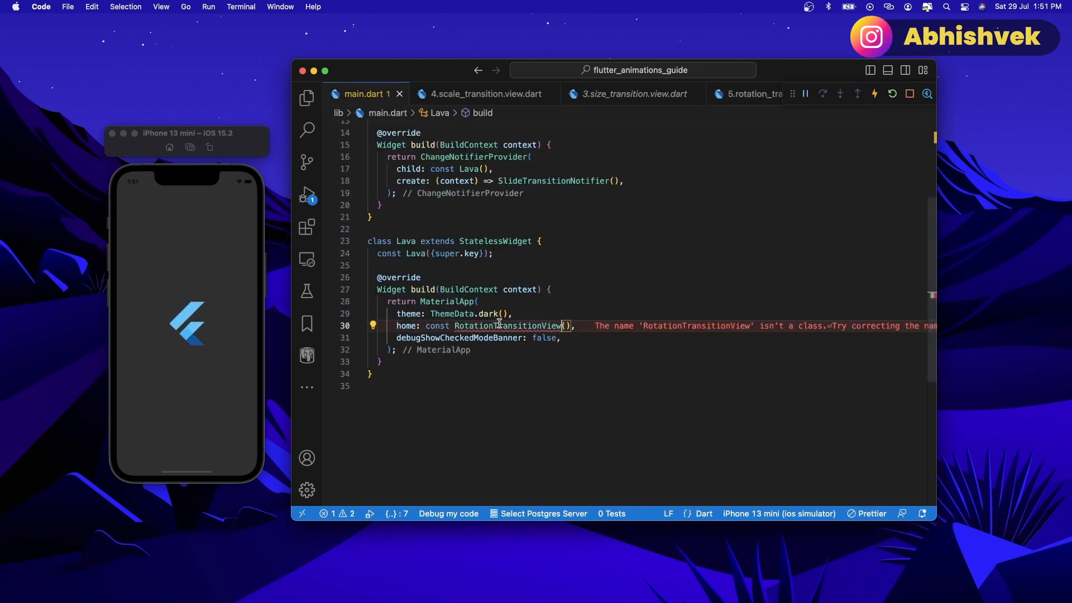
left_click(373, 325)
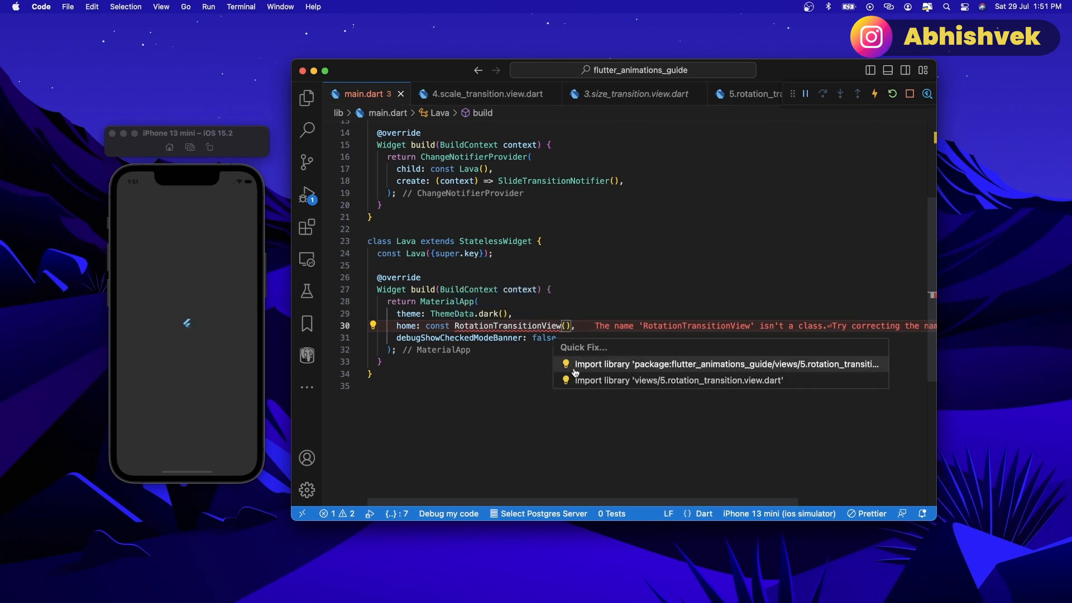
left_click(678, 364)
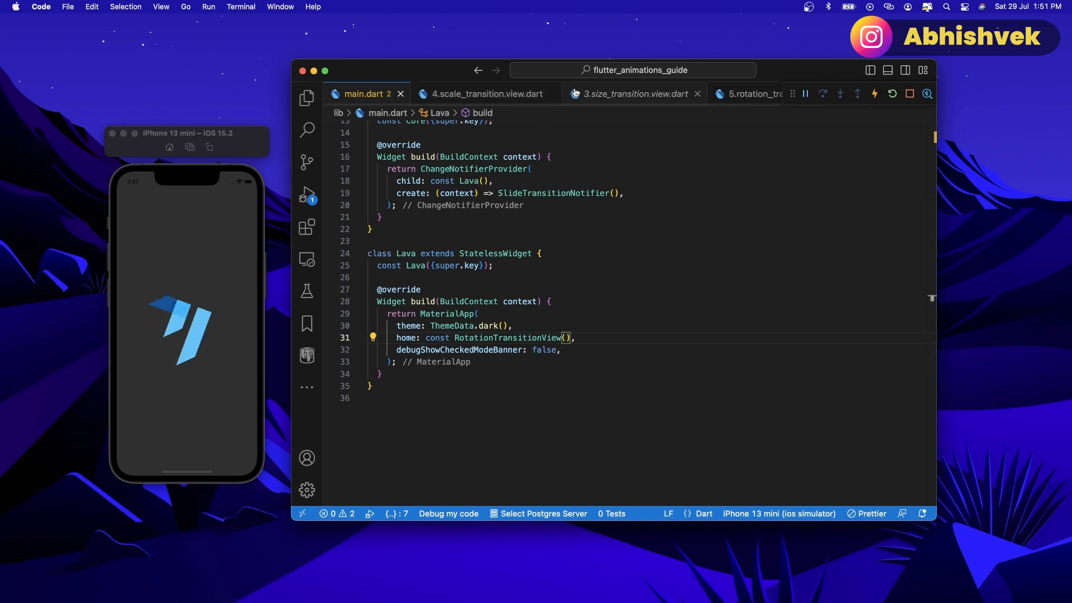
left_click(747, 94)
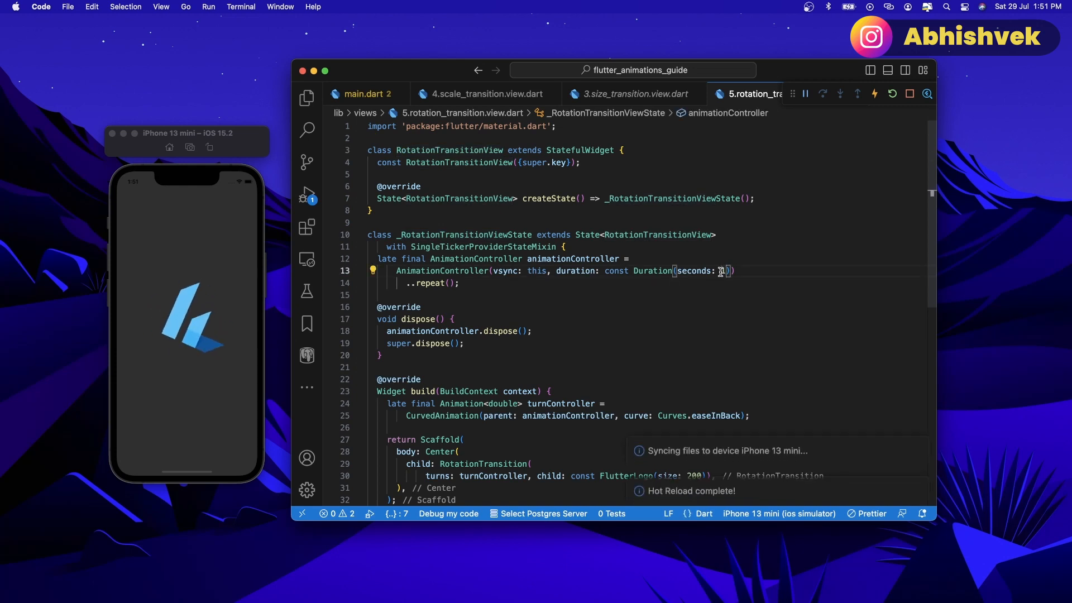
Change the AnimationController duration from 3 seconds to 1 second.
left_click(892, 94)
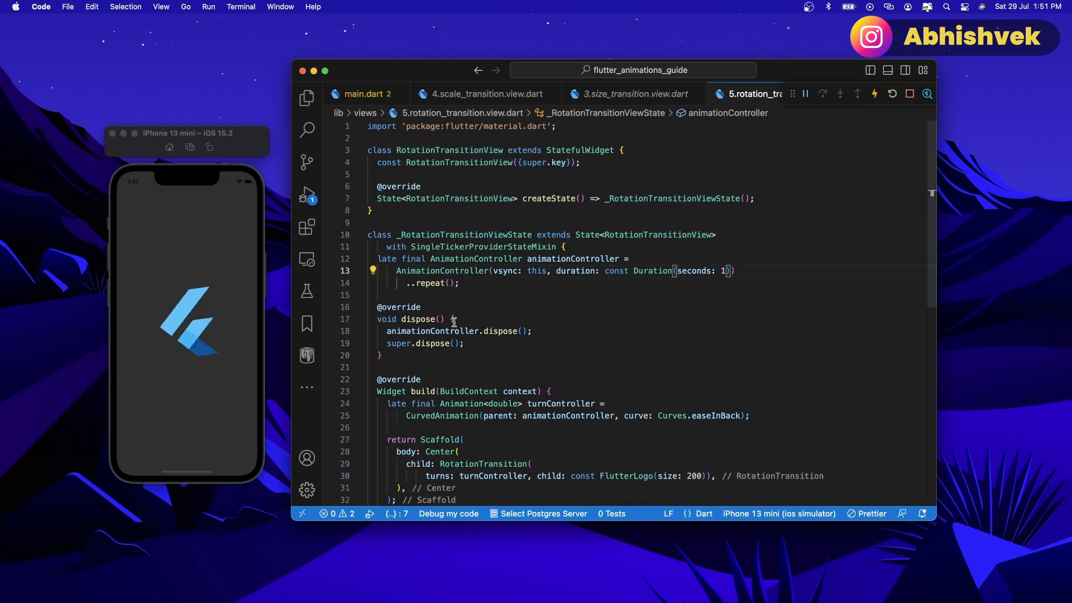
scroll("down", 3)
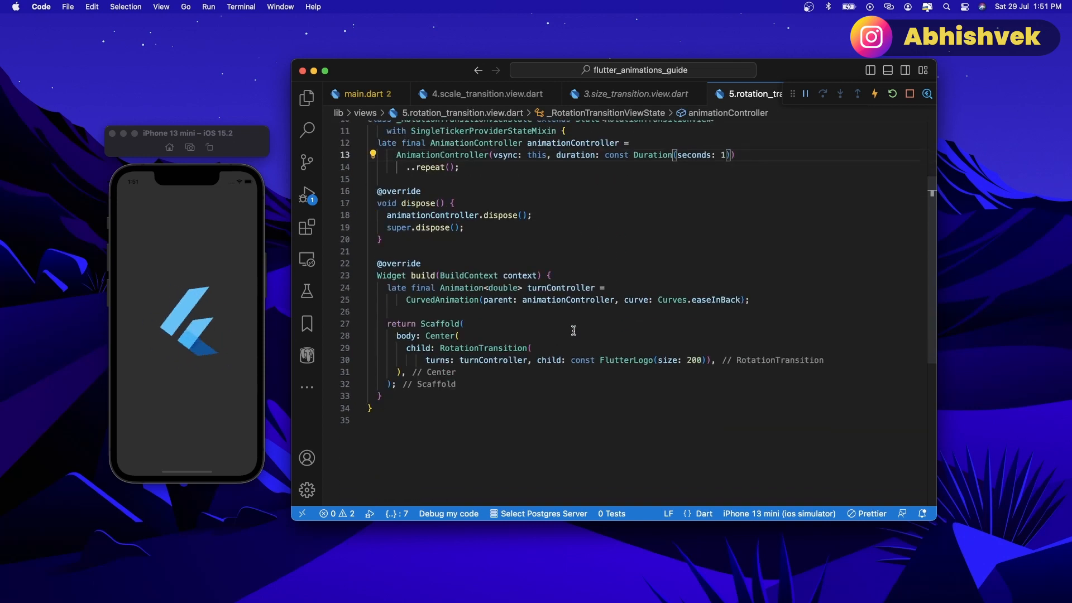
mouse_move(483, 313)
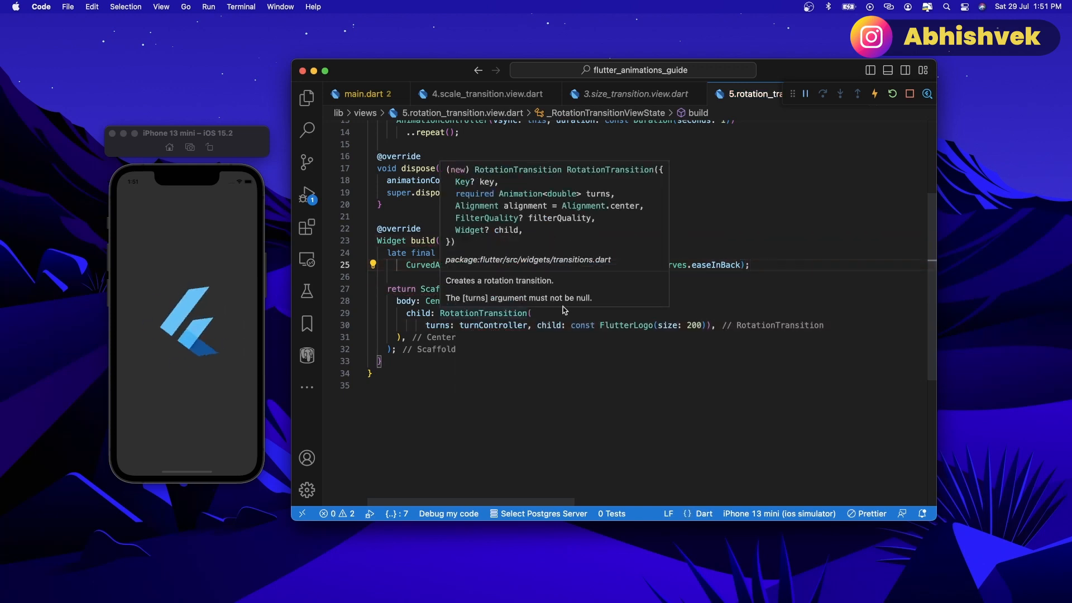
Add alignment: Alignment.centerLeft to the RotationTransition, arguments formatted on separate lines.
type("alignment: ,")
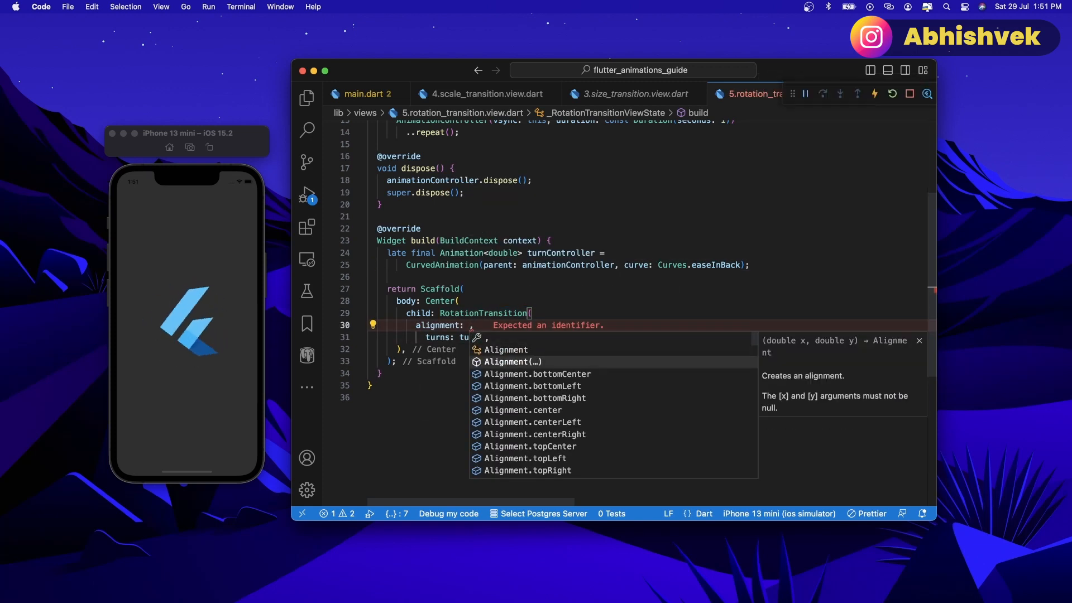
left_click(532, 423)
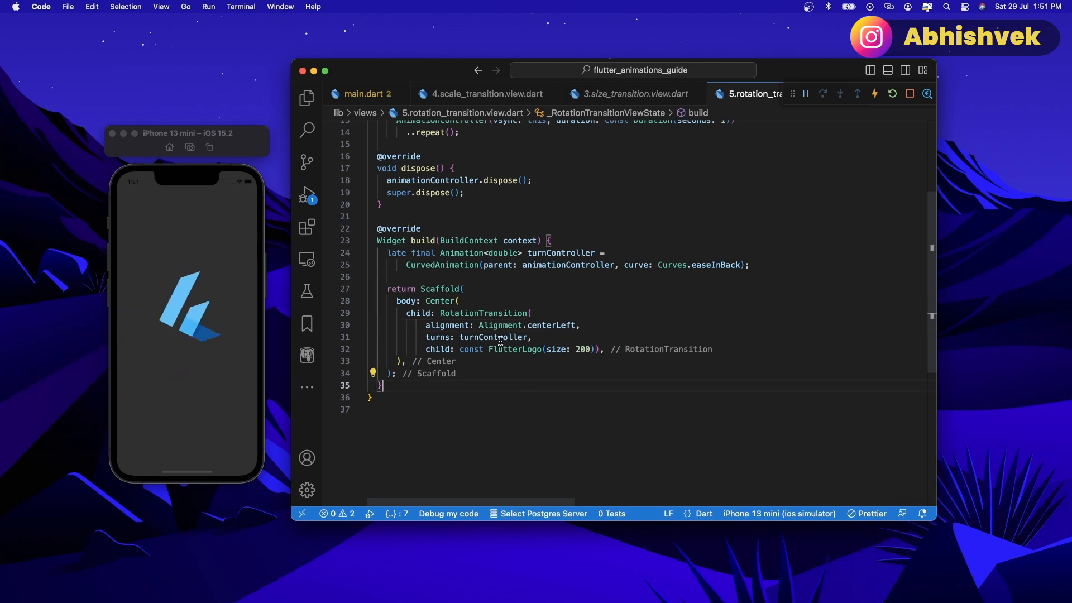
scroll("up", 3)
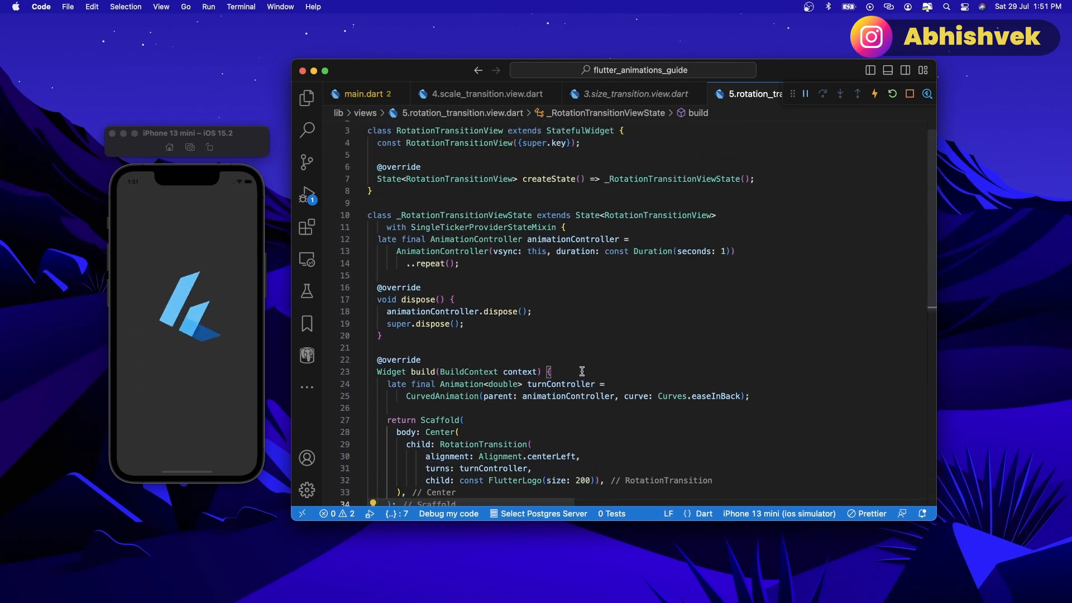
scroll("down", 3)
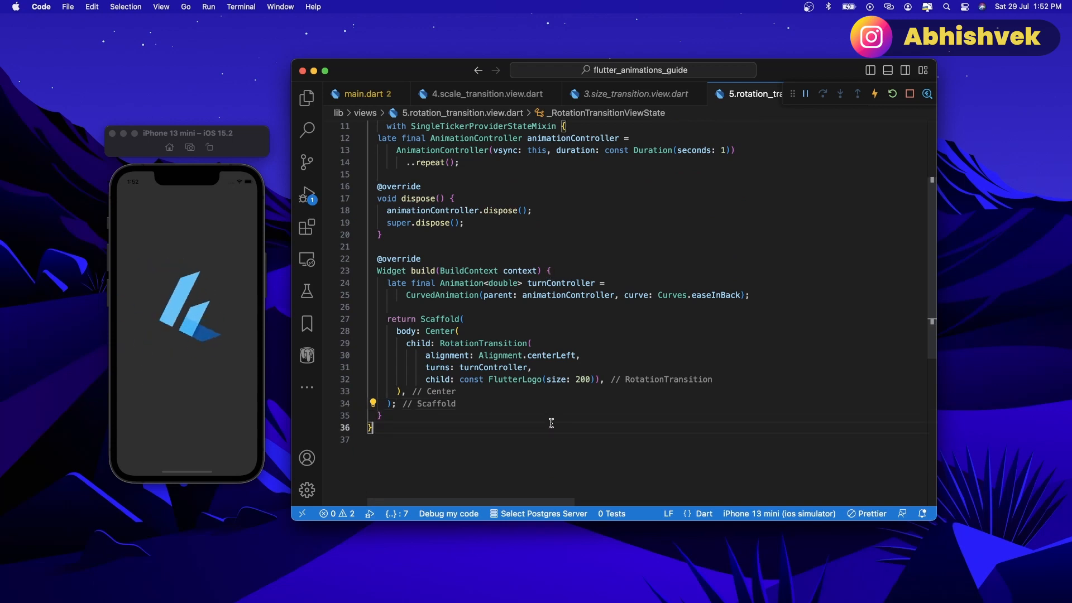
mouse_move(496, 368)
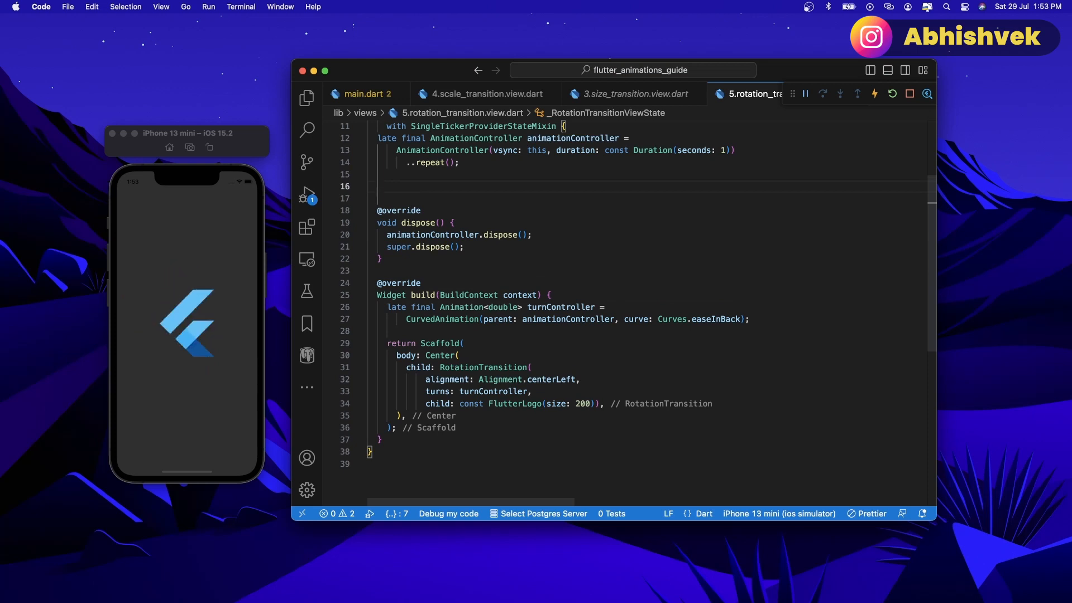
Declare final Tween<double> defTurns = Tween<double>(begin: 1, end: 0) and pass it as turns.
type("final Tween")
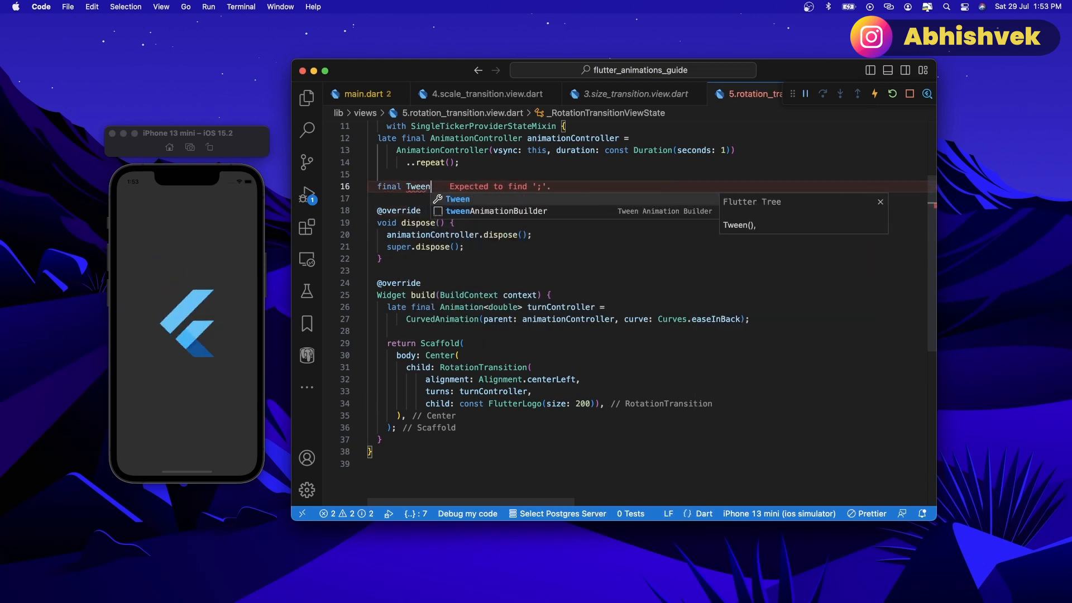
type("<double>")
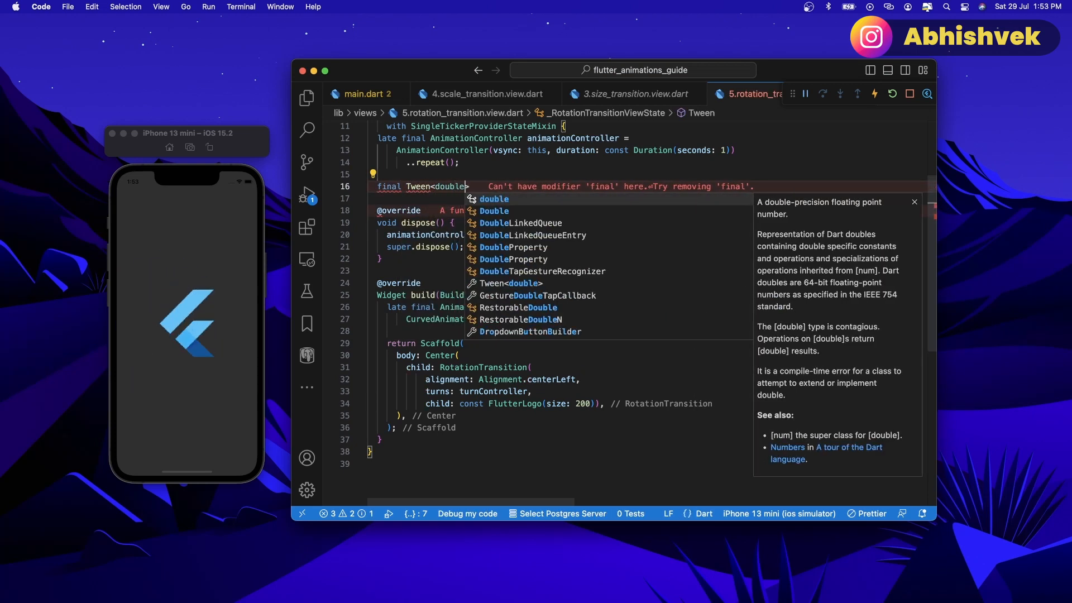
key("Escape")
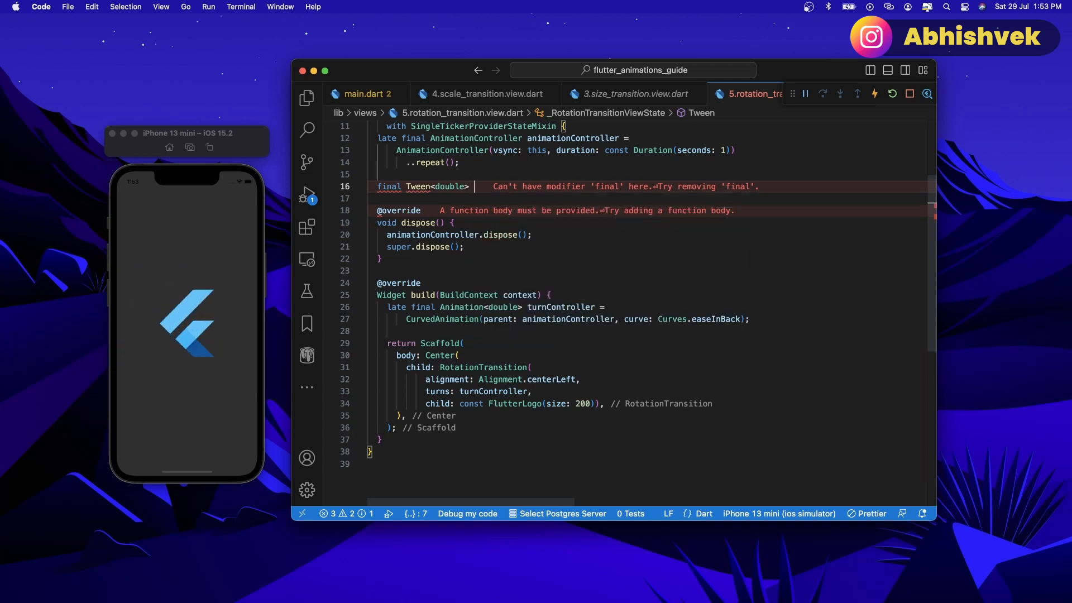
type("turns")
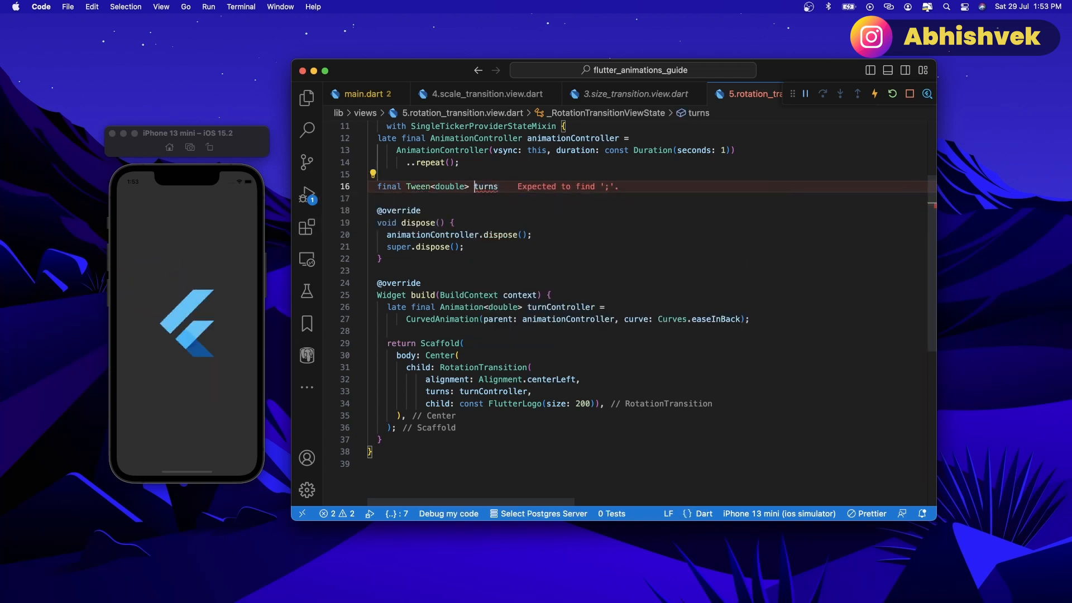
type("defT")
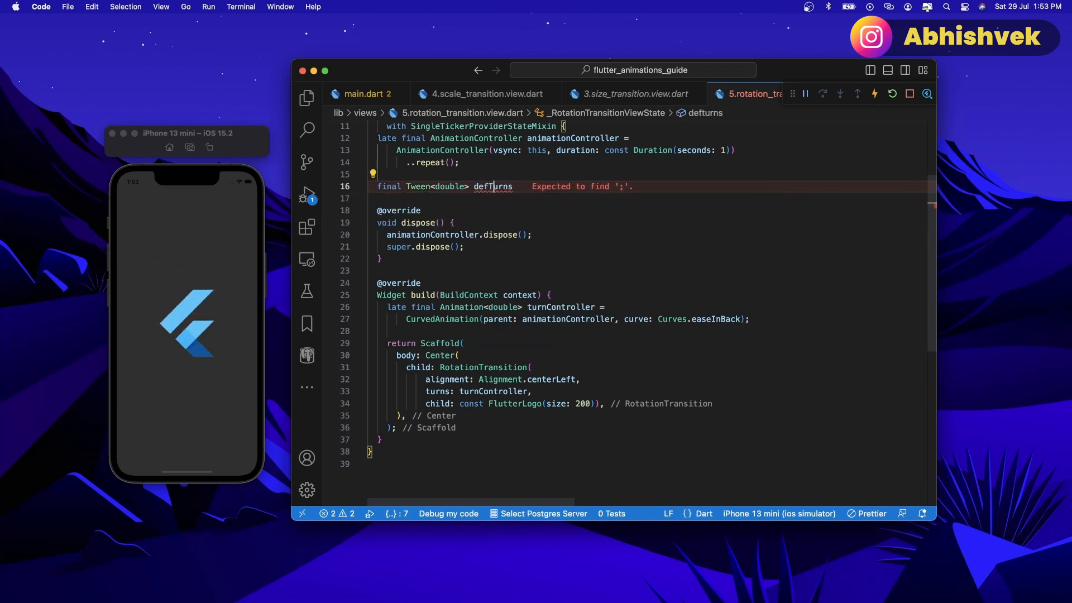
type("= Tween(")
left_click(649, 198)
type("begin: 1,")
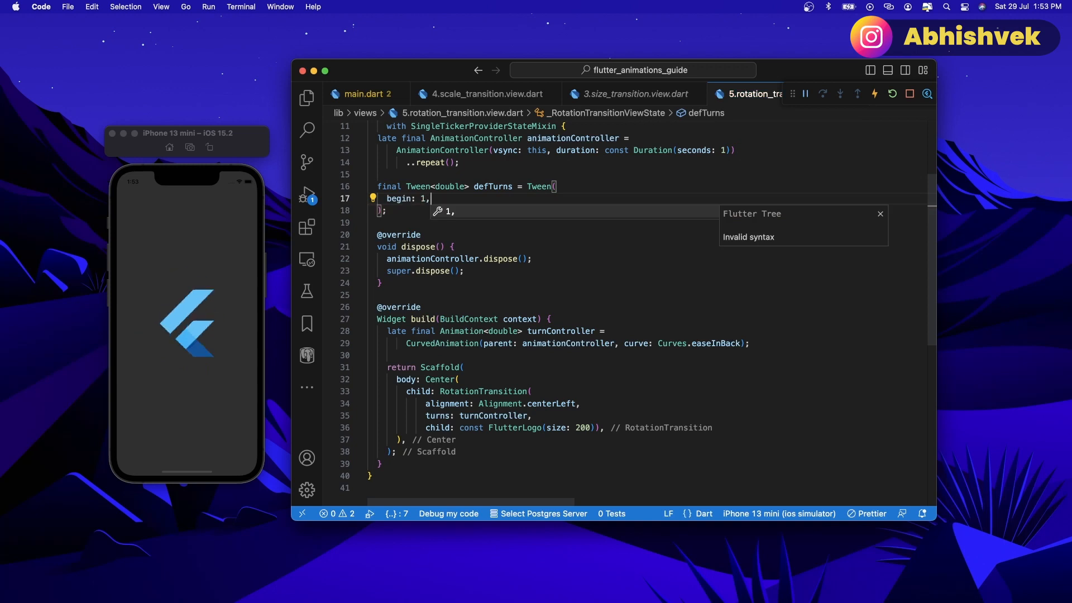
type("end: 0")
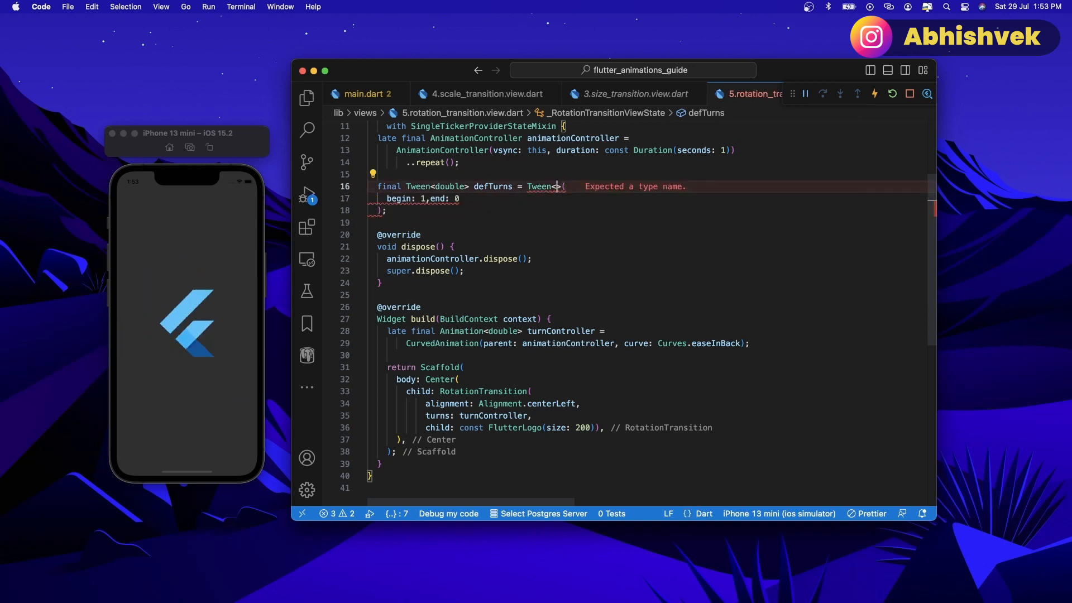
type("doubk")
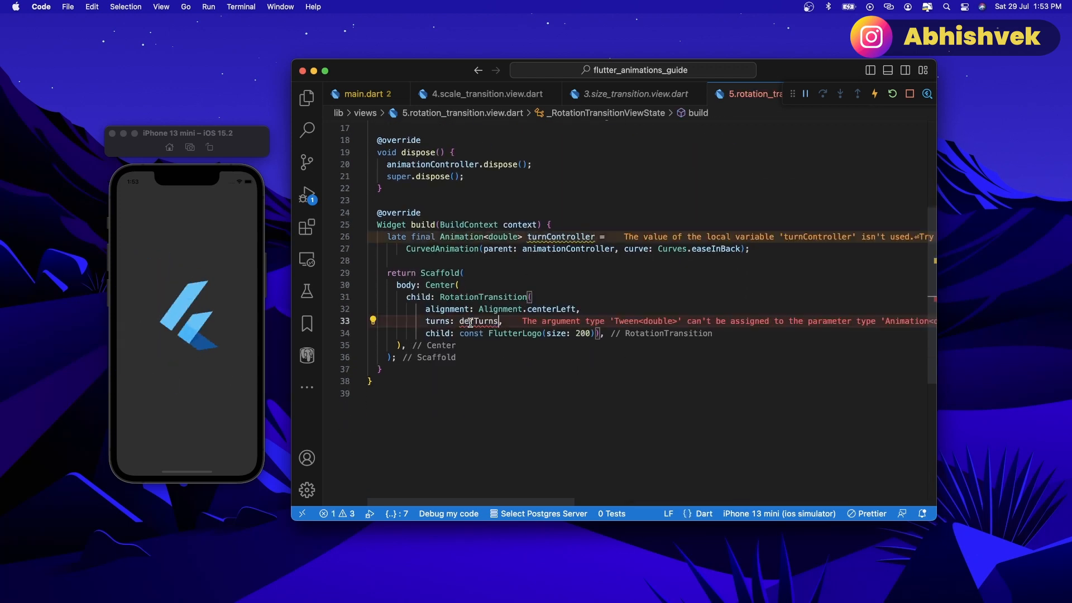
Set turns to defTurns.animate(animationController), clearing the type error.
type(".animate(parent")
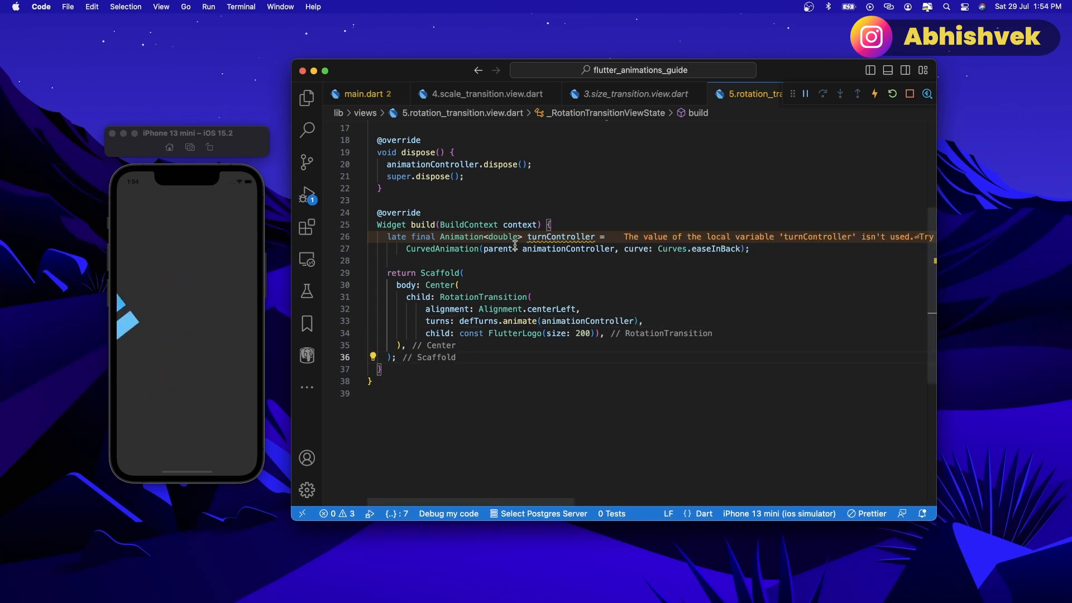
scroll("up", 3)
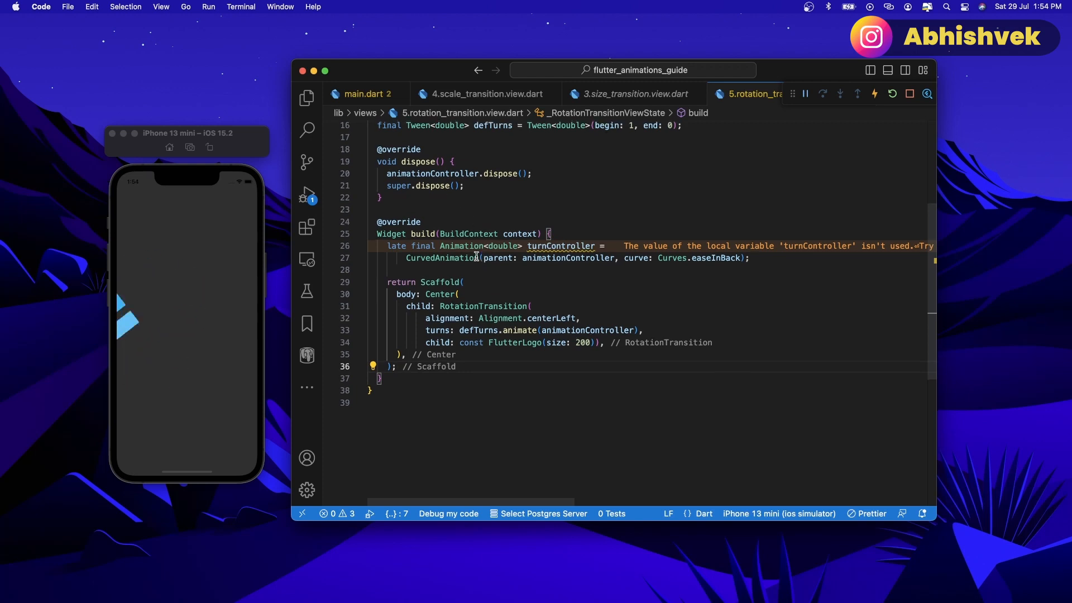
scroll("up", 3)
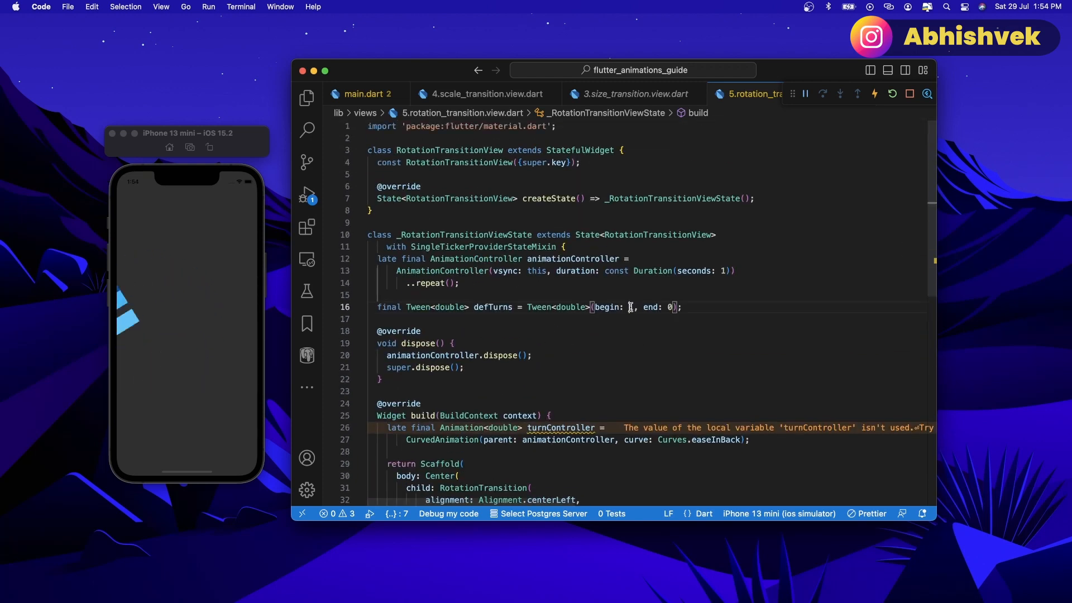
Edit the defTurns Tween<double> on line 16 to begin: 2, end: -1 and hot-reload.
type("0")
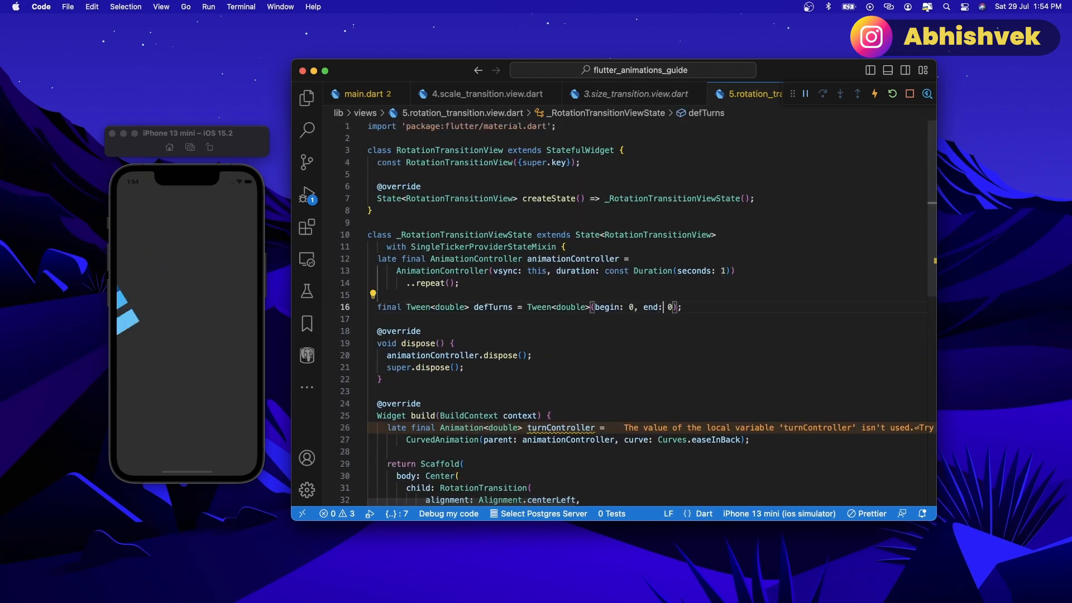
type("1")
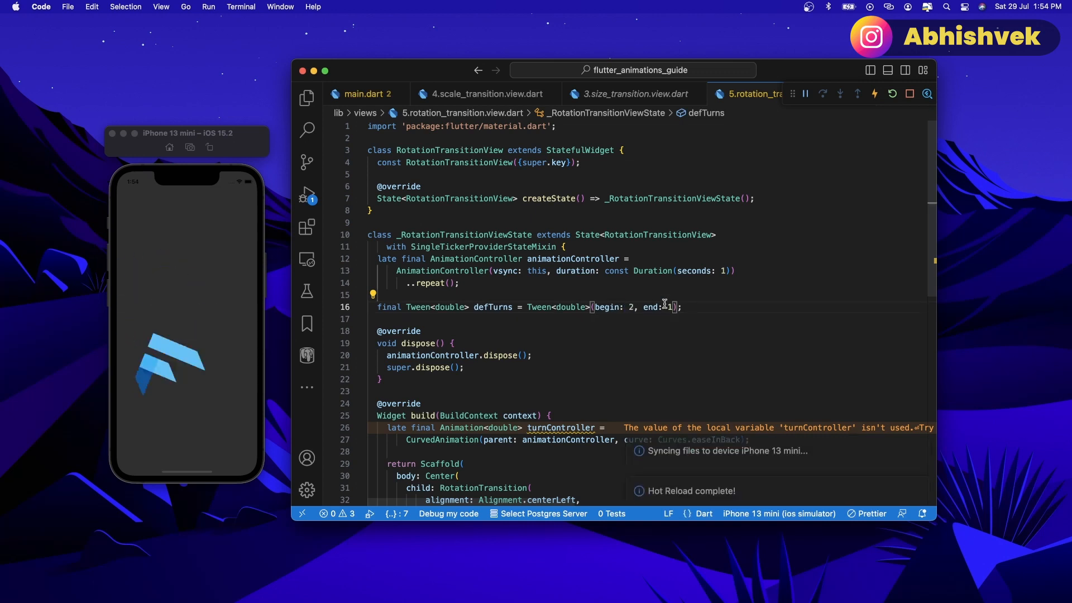
type("-")
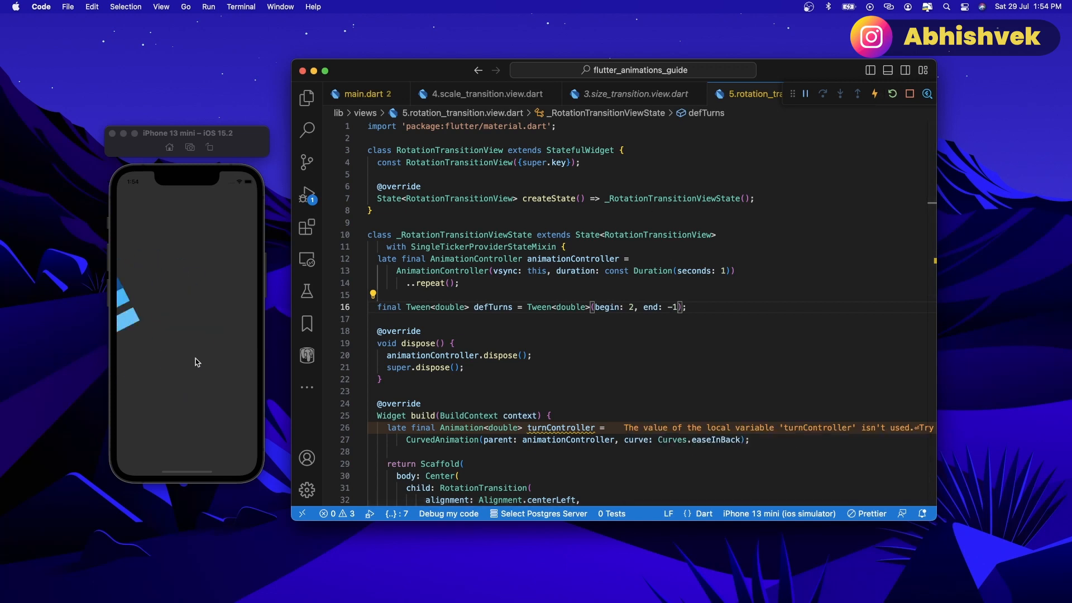
mouse_move(140, 364)
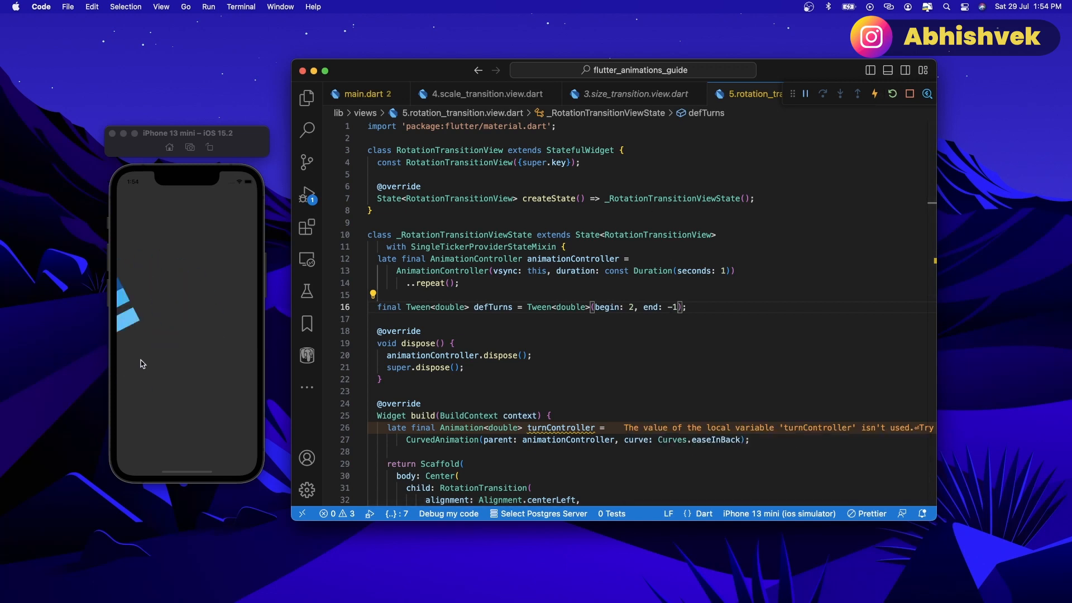